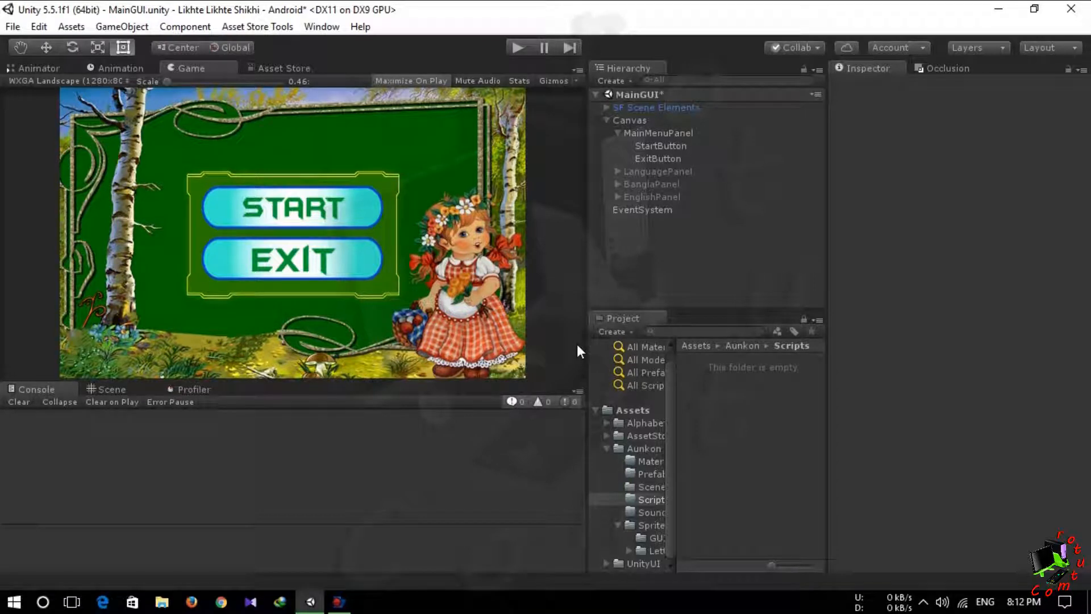
# Step: Select the ExitButton object and scroll its Inspector down to Add Component
pyautogui.click(657, 158)
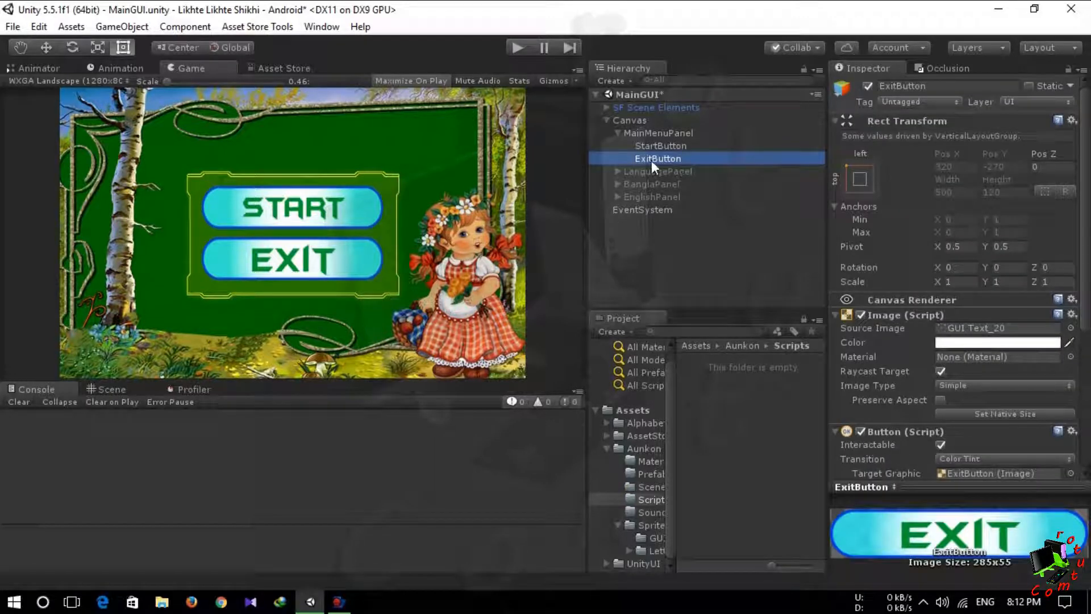
pyautogui.scroll(-3)
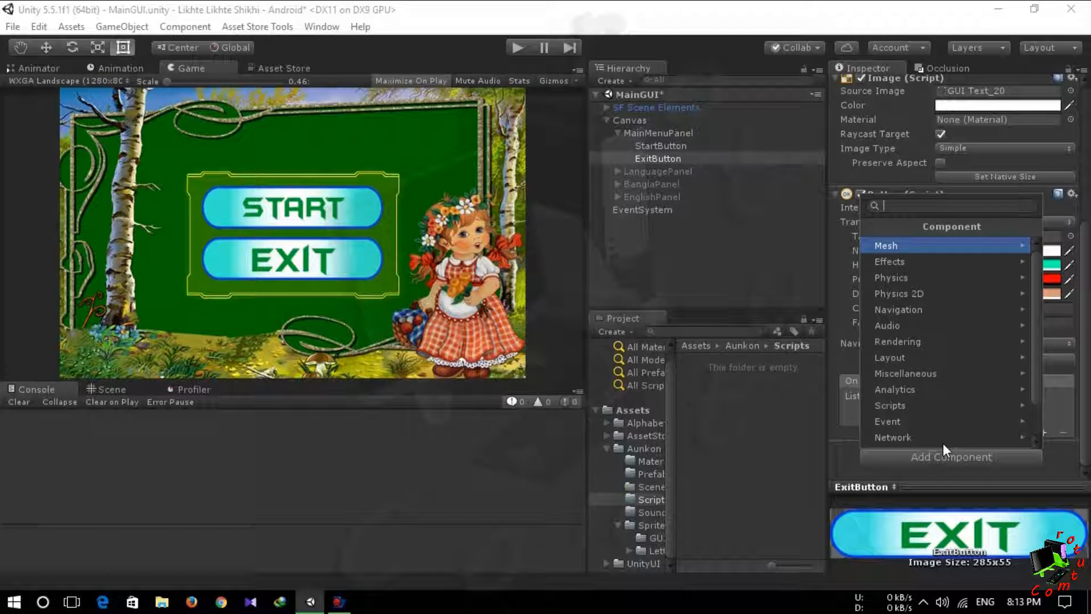
# Step: Create and attach a new script named ExitButton with language set to Java Script
pyautogui.write('ExitButton')
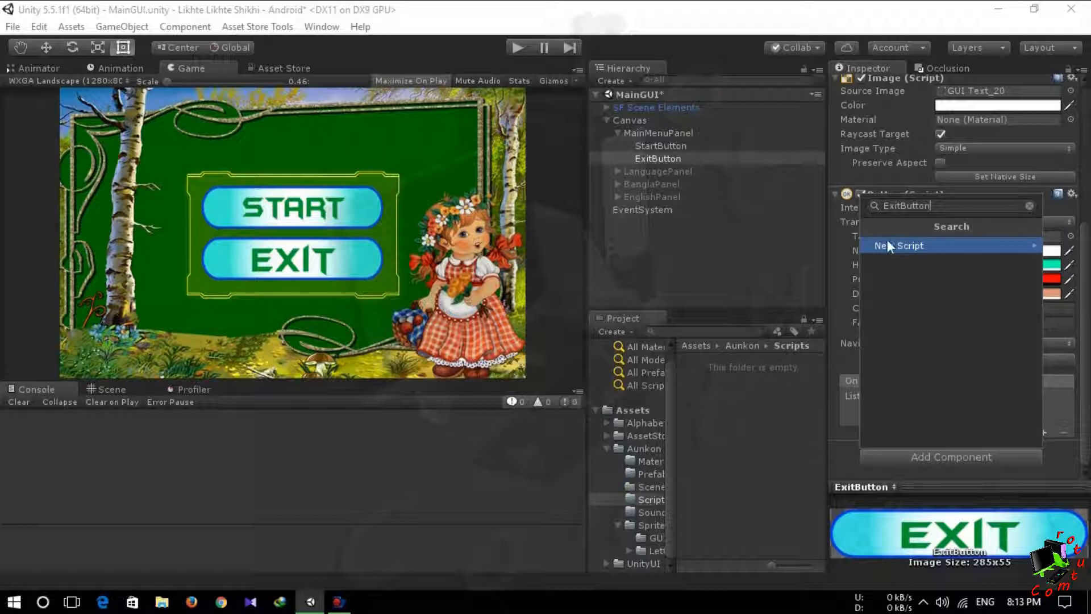
pyautogui.click(898, 246)
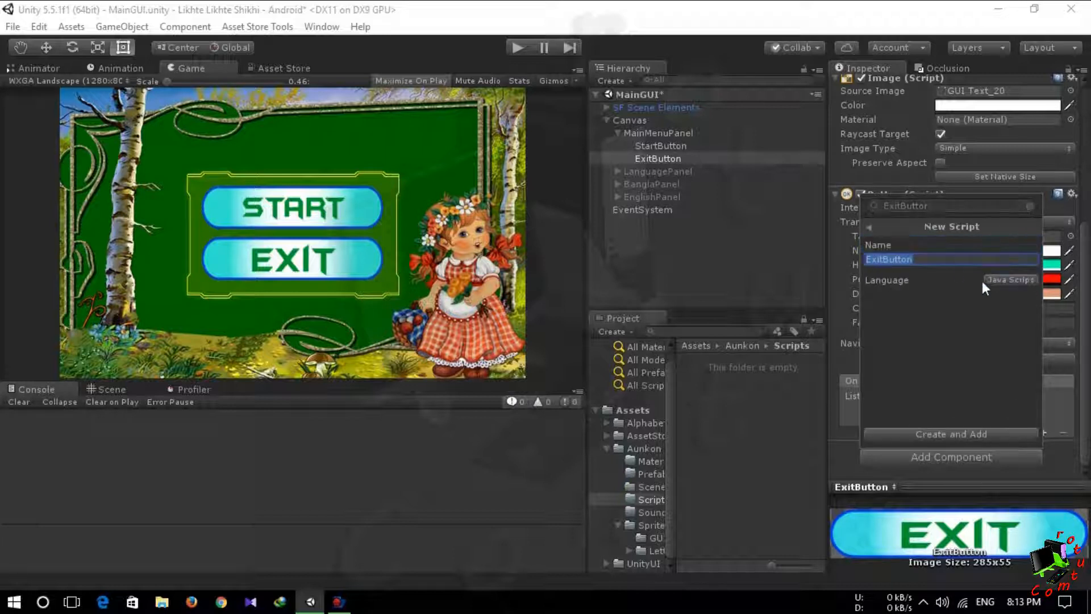
pyautogui.click(1010, 279)
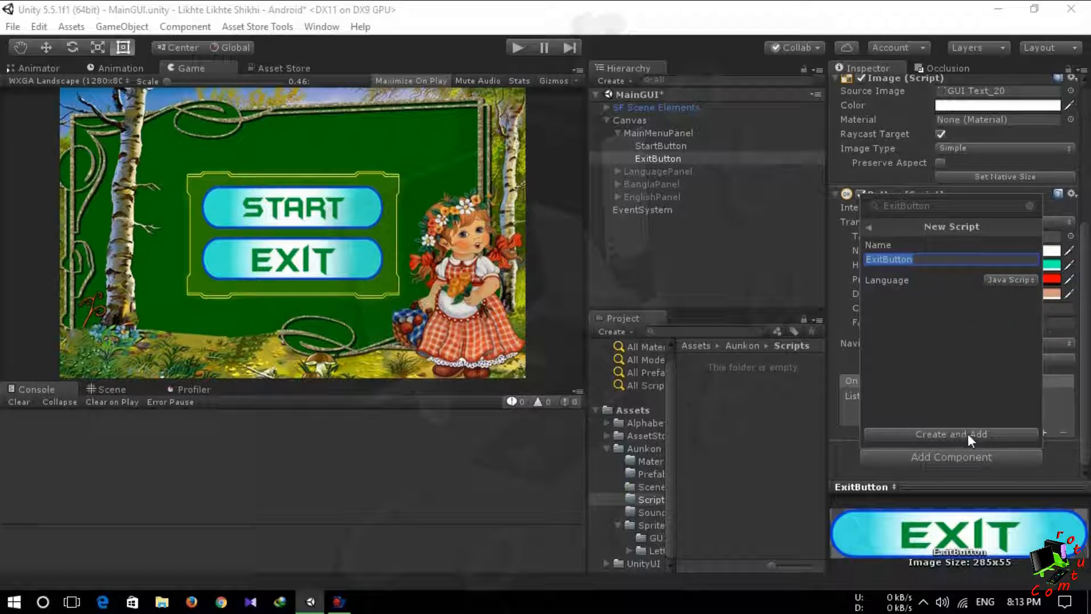
pyautogui.click(950, 433)
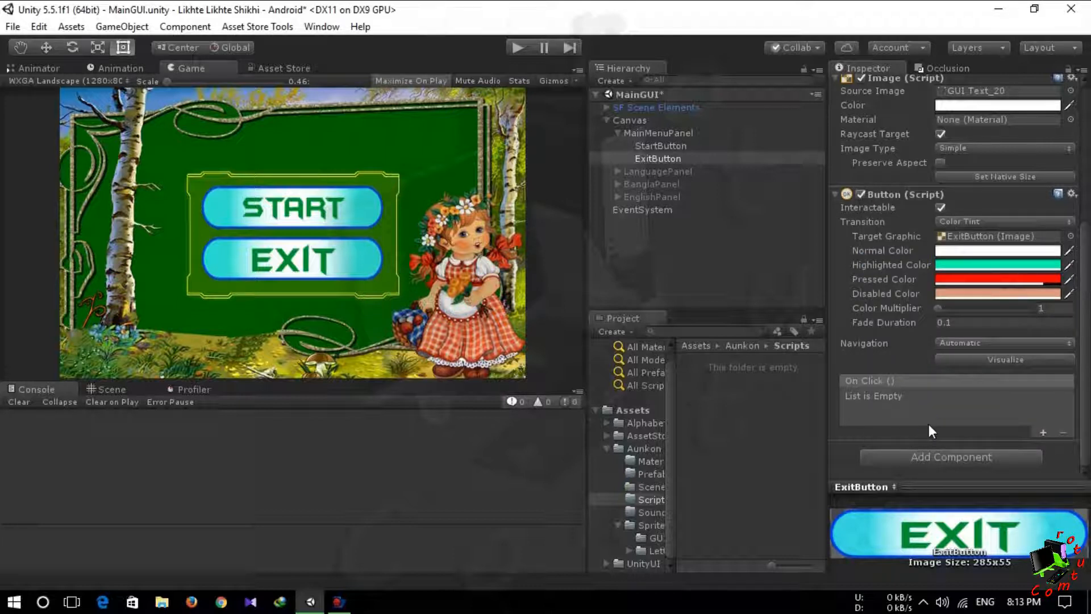
# Step: Scroll the Inspector before switching to the Unity Scripting API documentation
pyautogui.scroll(-3)
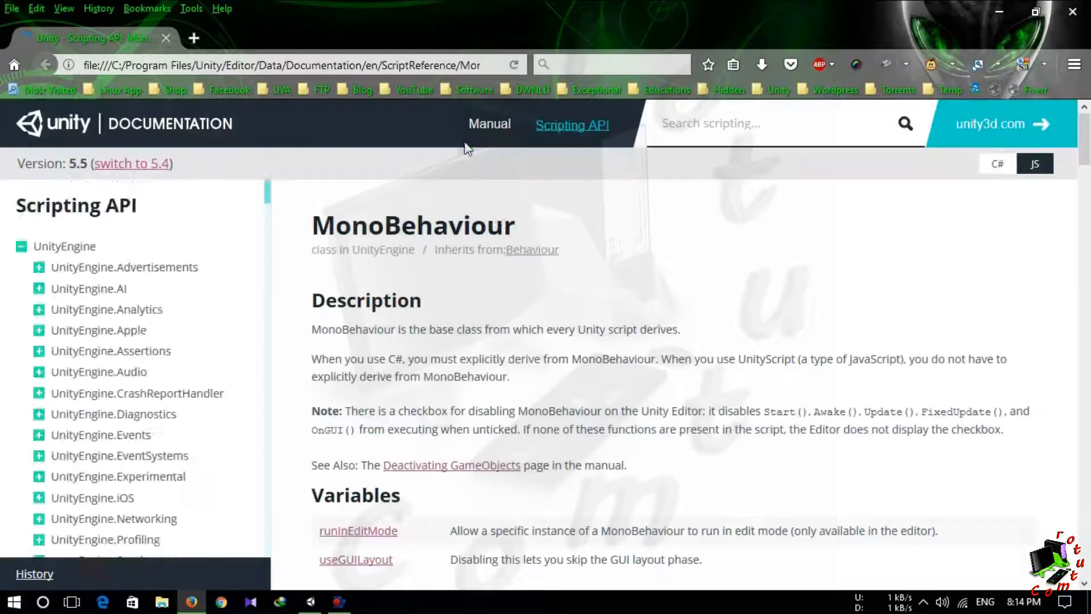
# Step: Search the scripting reference for 'quit', listing matches with Application.Quit at top
pyautogui.scroll(-3)
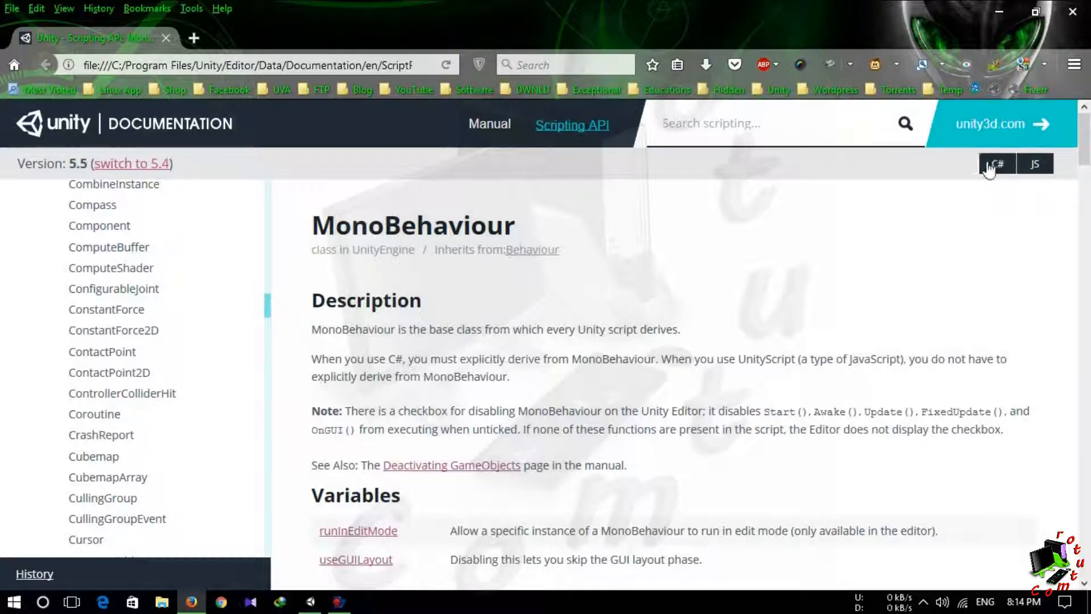
pyautogui.click(1035, 164)
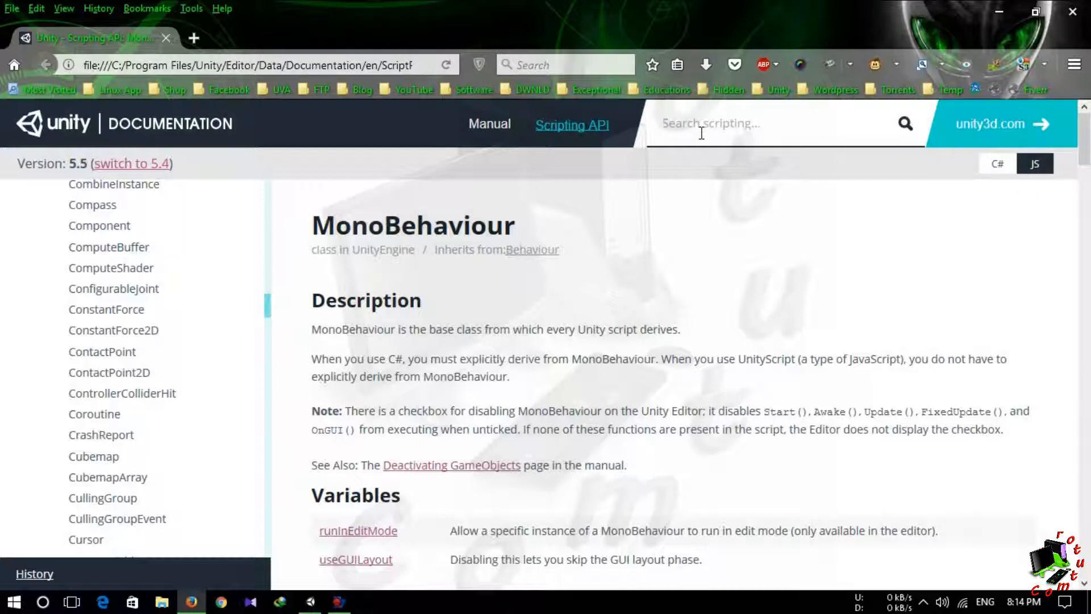
pyautogui.write('quit')
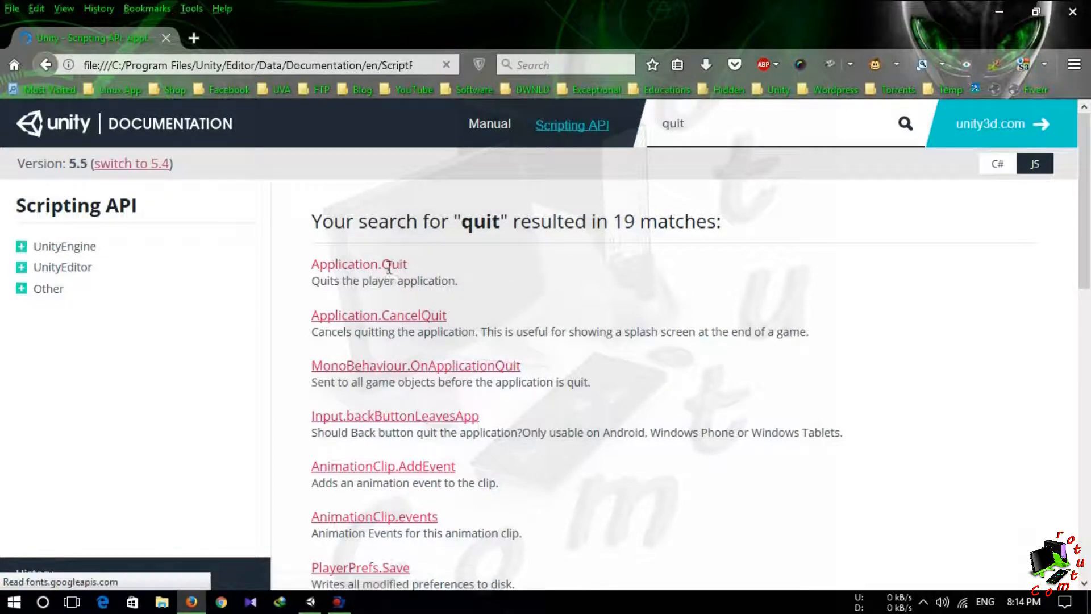
# Step: Open the Application.Quit page and select its escape-key quit example block
pyautogui.click(358, 264)
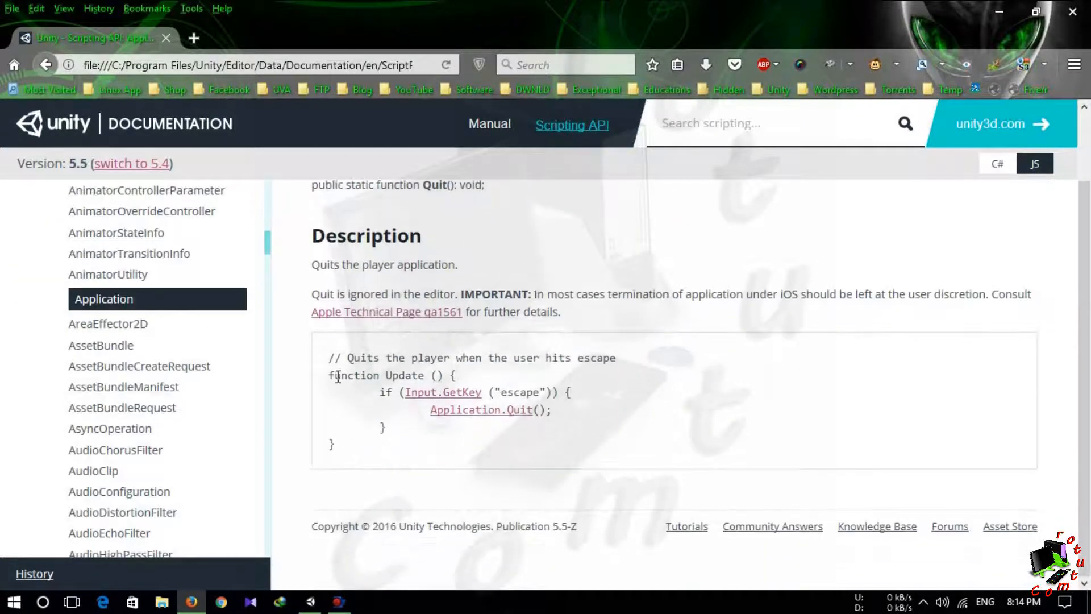
pyautogui.moveTo(509, 390)
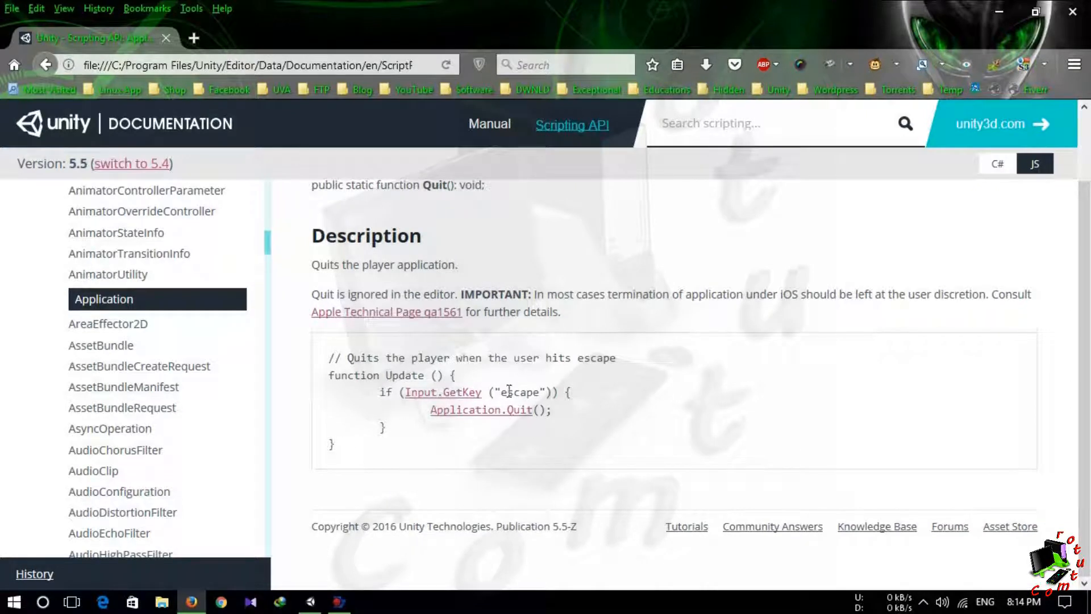
pyautogui.moveTo(491, 407)
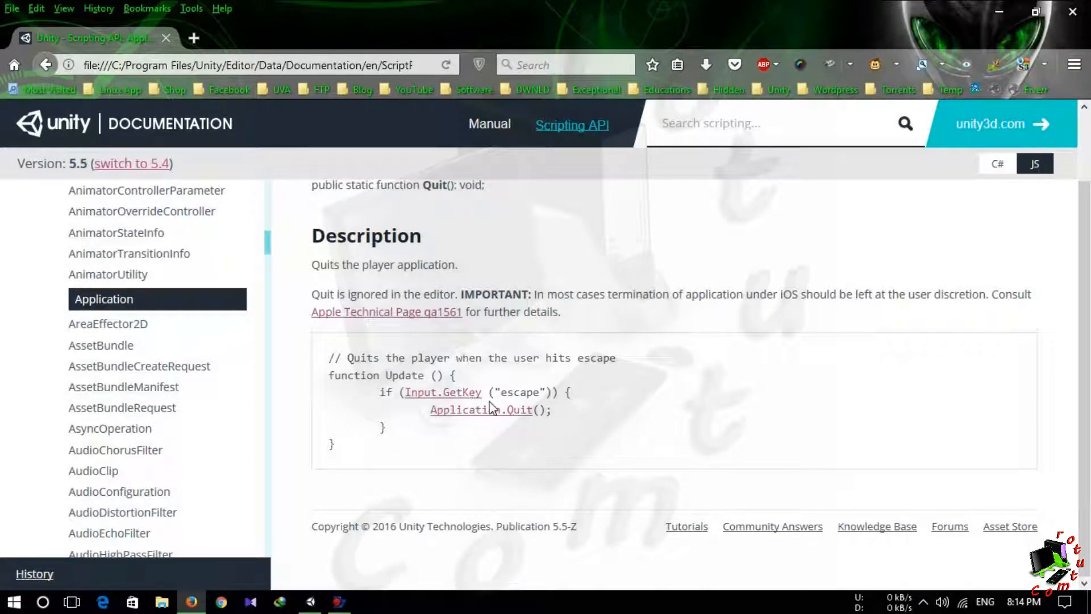
pyautogui.moveTo(442, 393)
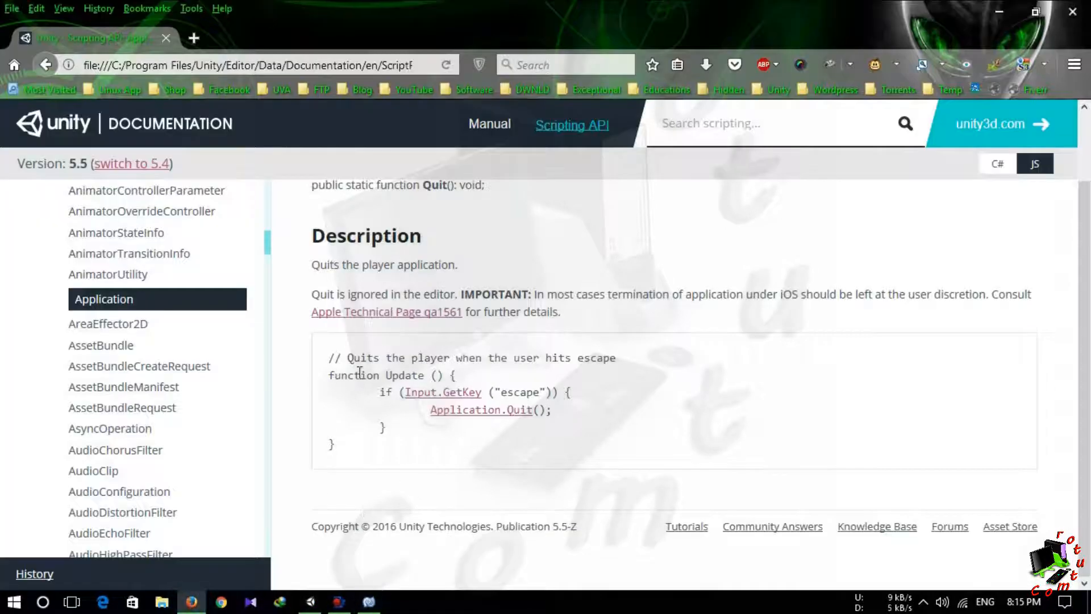
pyautogui.moveTo(368, 602)
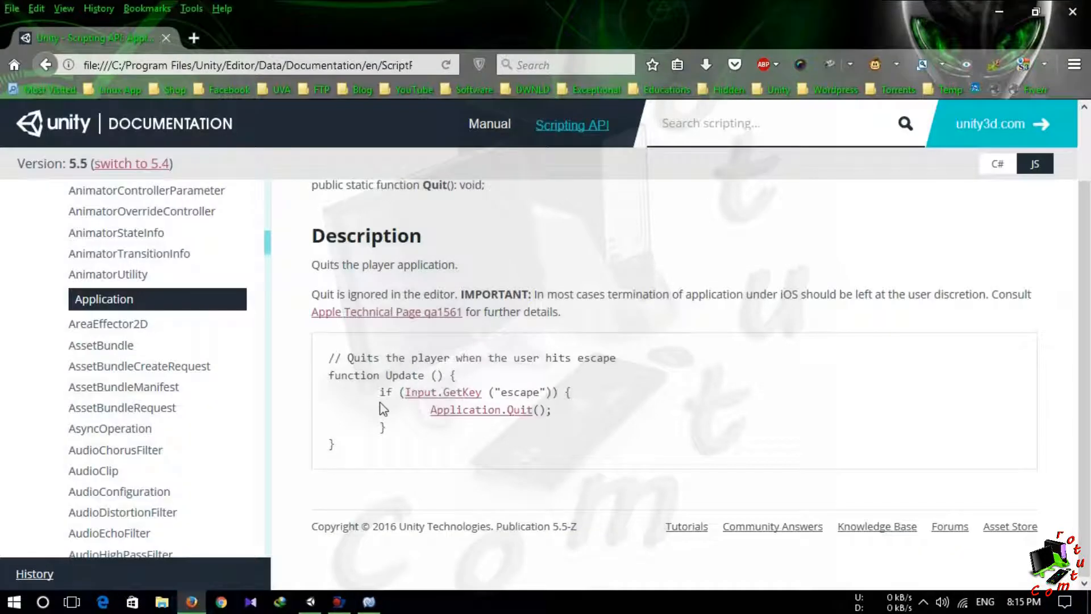
pyautogui.moveTo(469, 406)
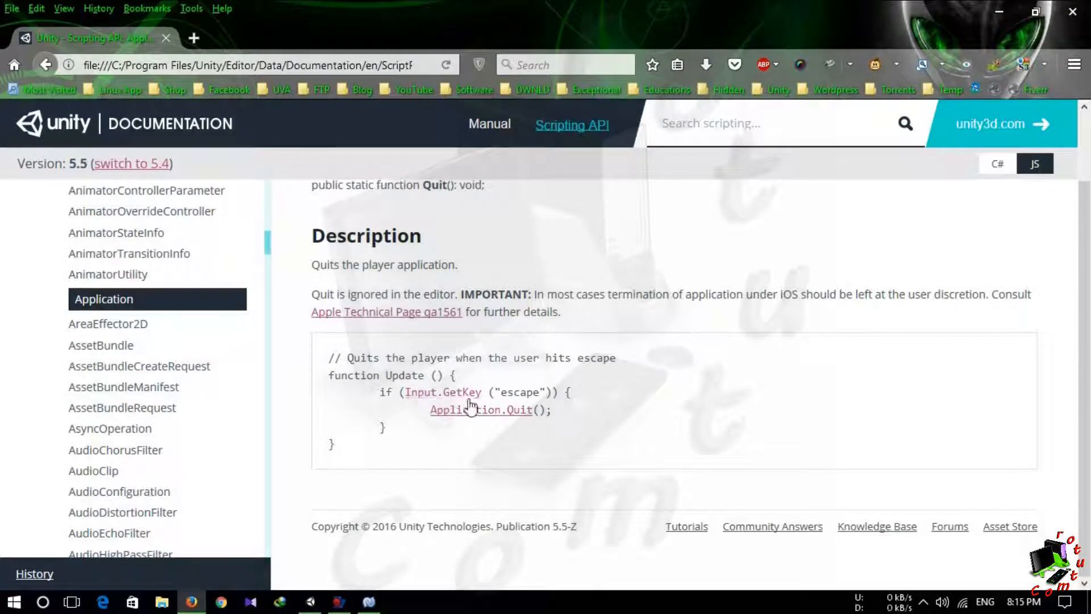
pyautogui.moveTo(521, 405)
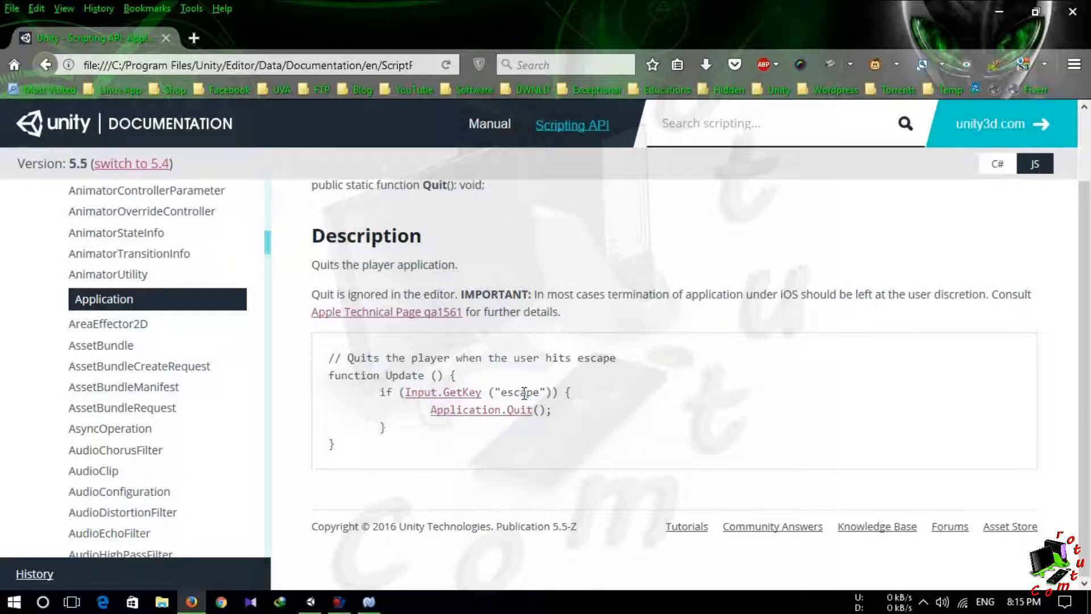
pyautogui.moveTo(400, 440)
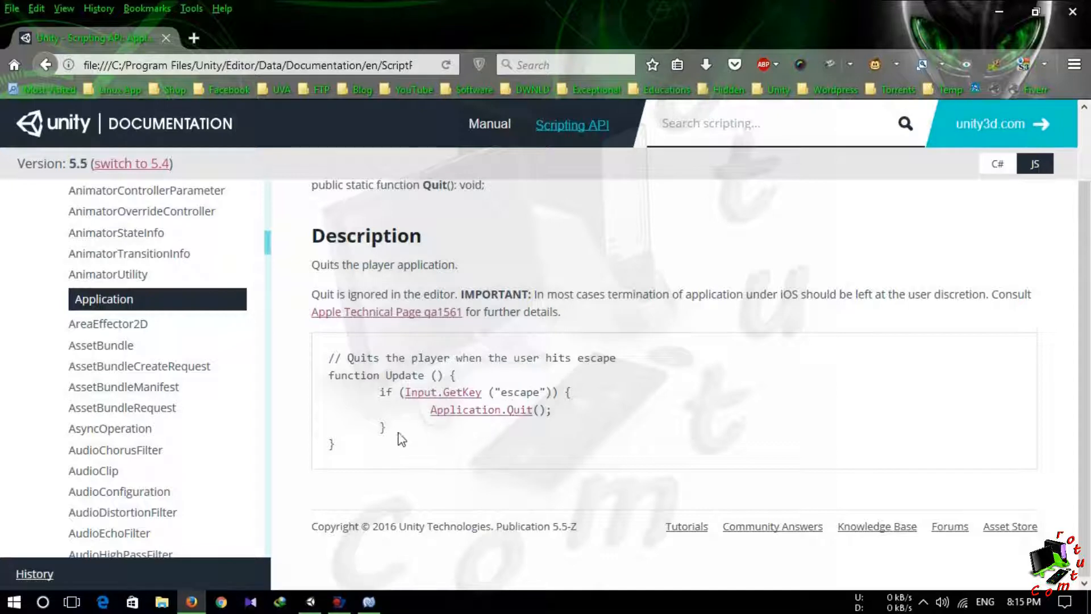
pyautogui.moveTo(380, 392); pyautogui.dragTo(386, 428)
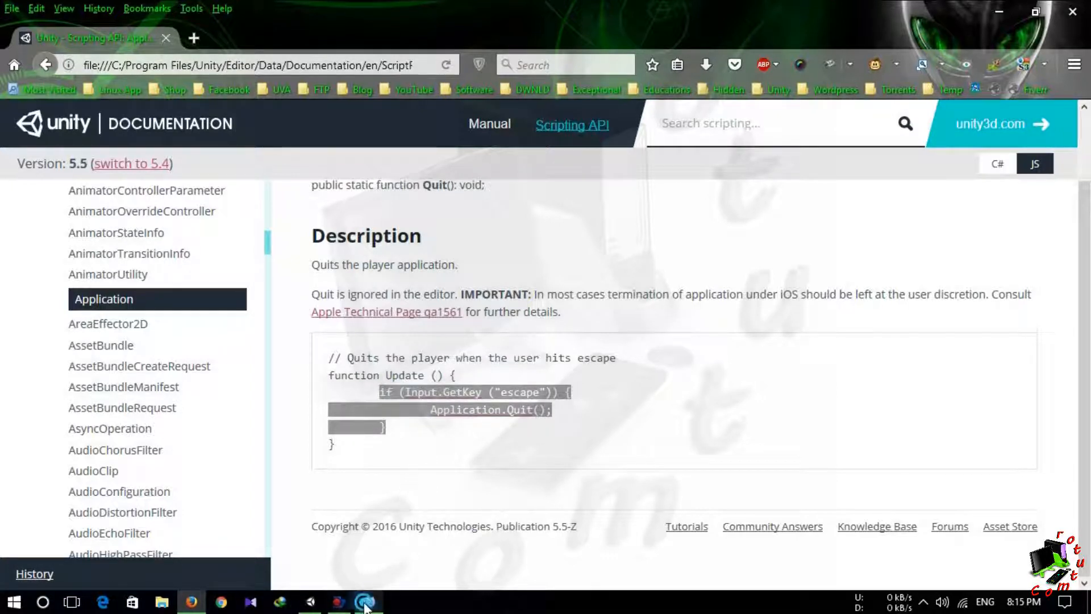
# Step: Bring up ExitButton.js in MonoDevelop, dismissing the line-endings notice
pyautogui.click(368, 601)
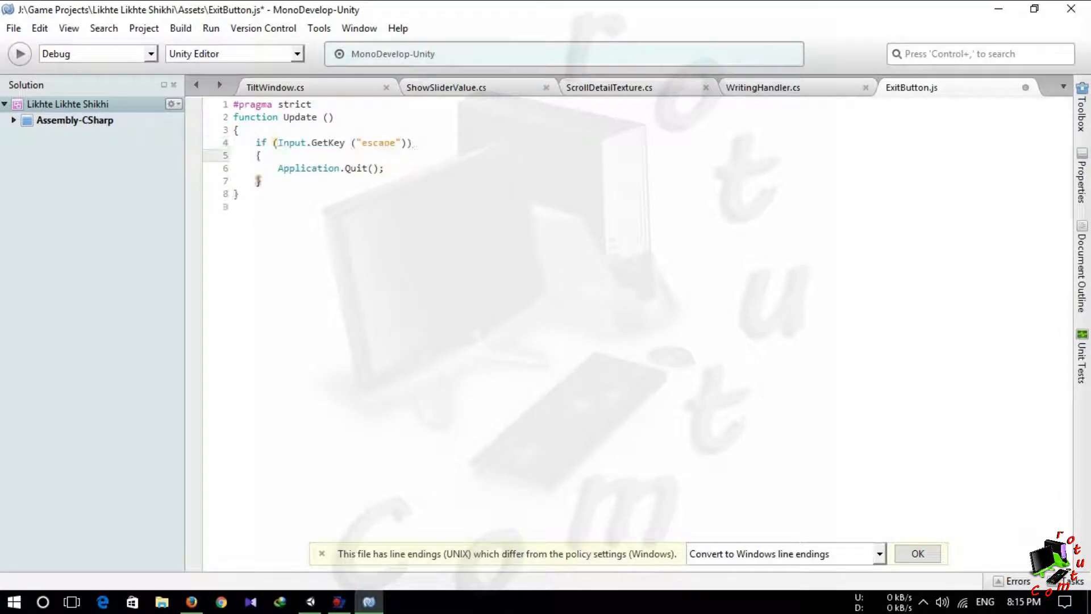
pyautogui.click(918, 554)
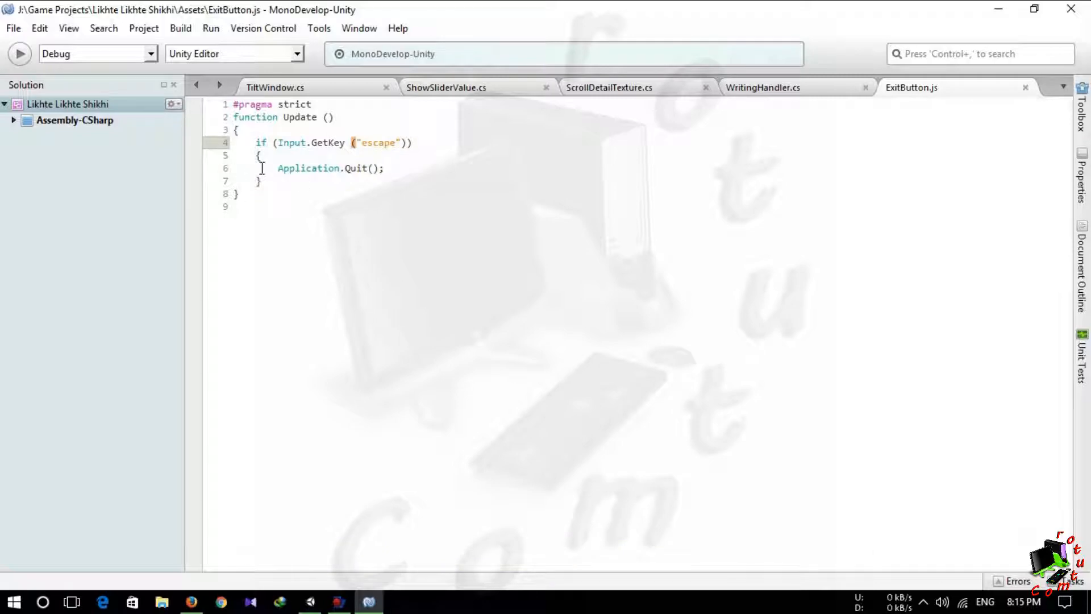
pyautogui.click(368, 601)
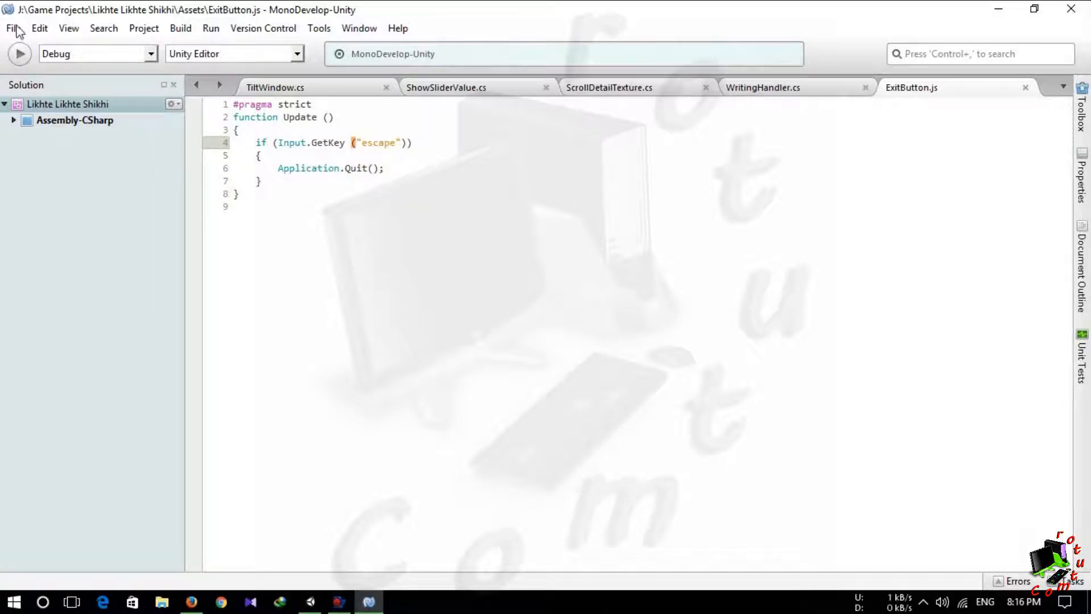
pyautogui.click(11, 28)
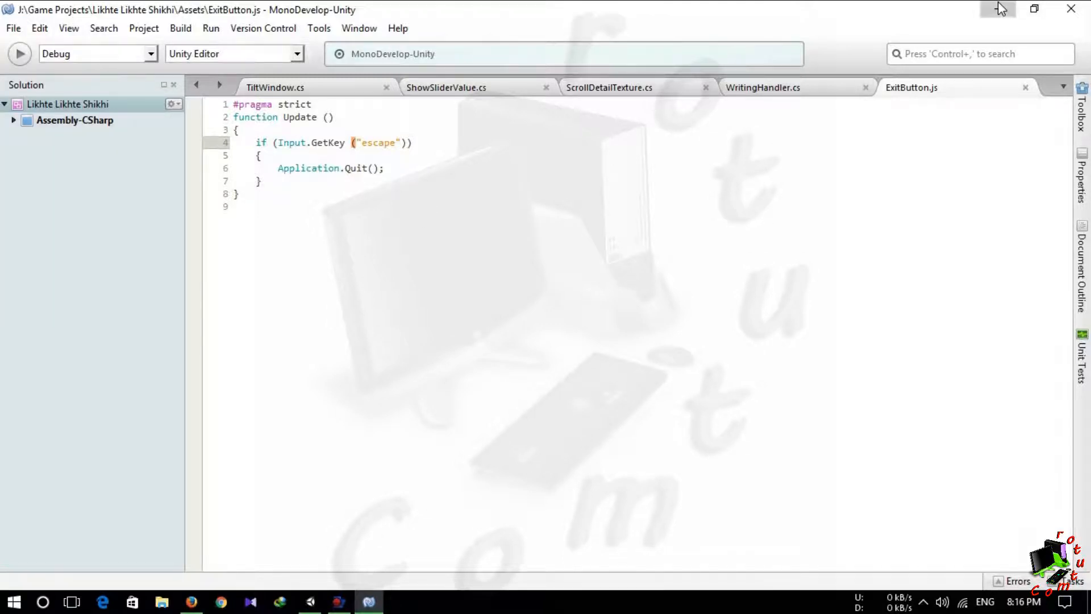
# Step: Return to Unity to check the console, then come back to ExitButton.js
pyautogui.click(338, 601)
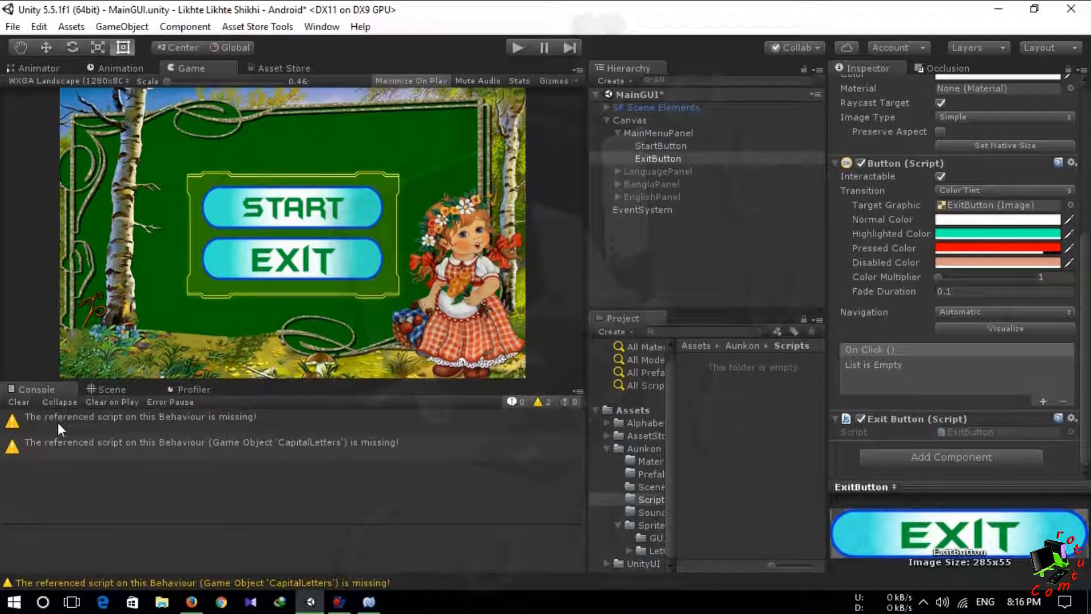
pyautogui.click(19, 401)
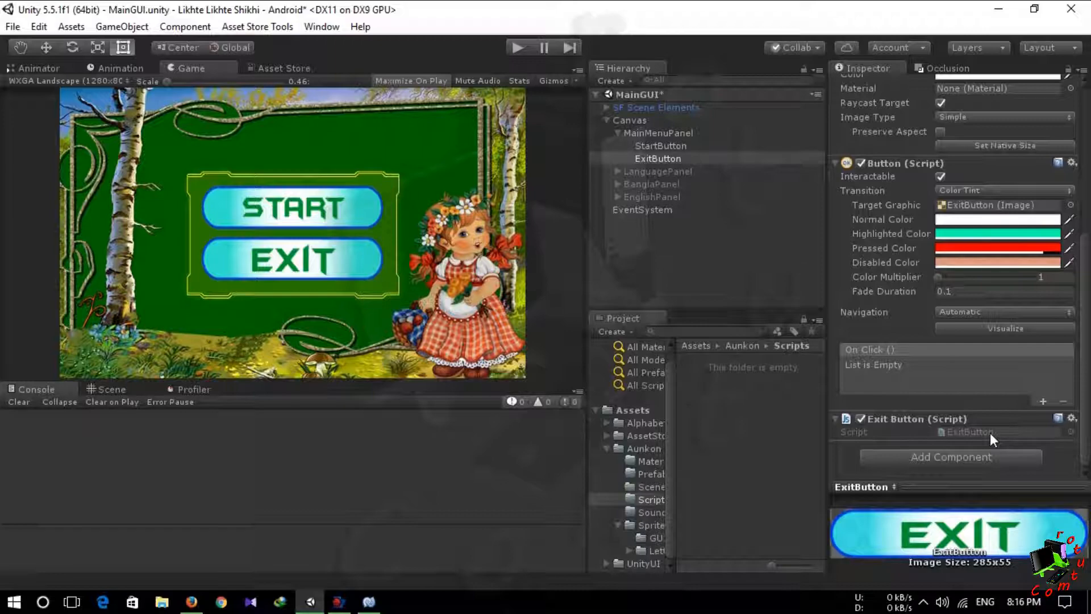
pyautogui.click(368, 601)
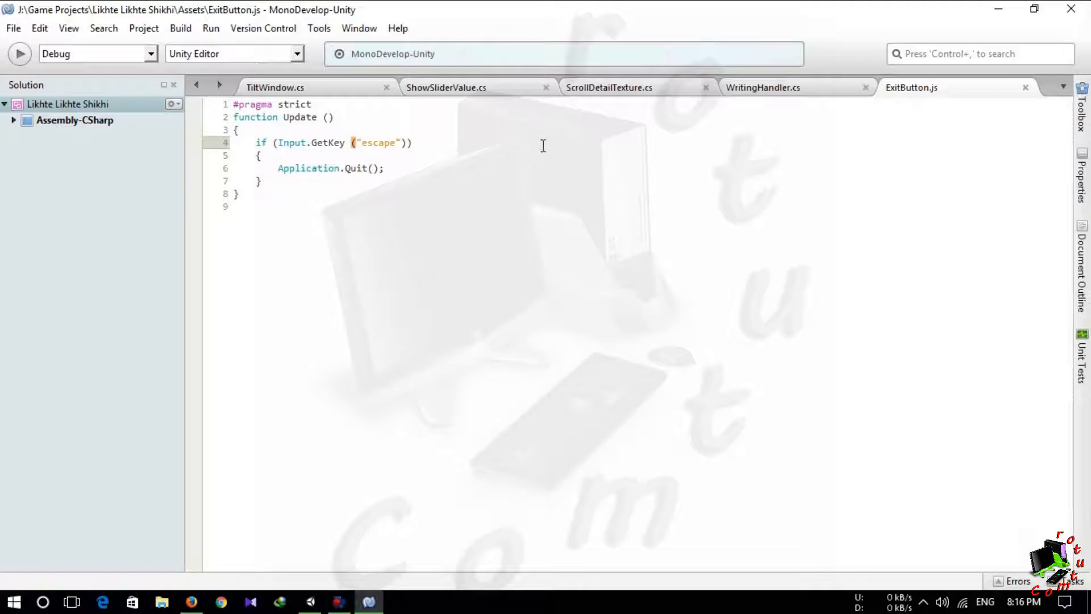
# Step: Add #if UNITY_EDITOR with UnityEditor.EditorApplication.isPlaying = false above Application.Quit()
pyautogui.click(339, 602)
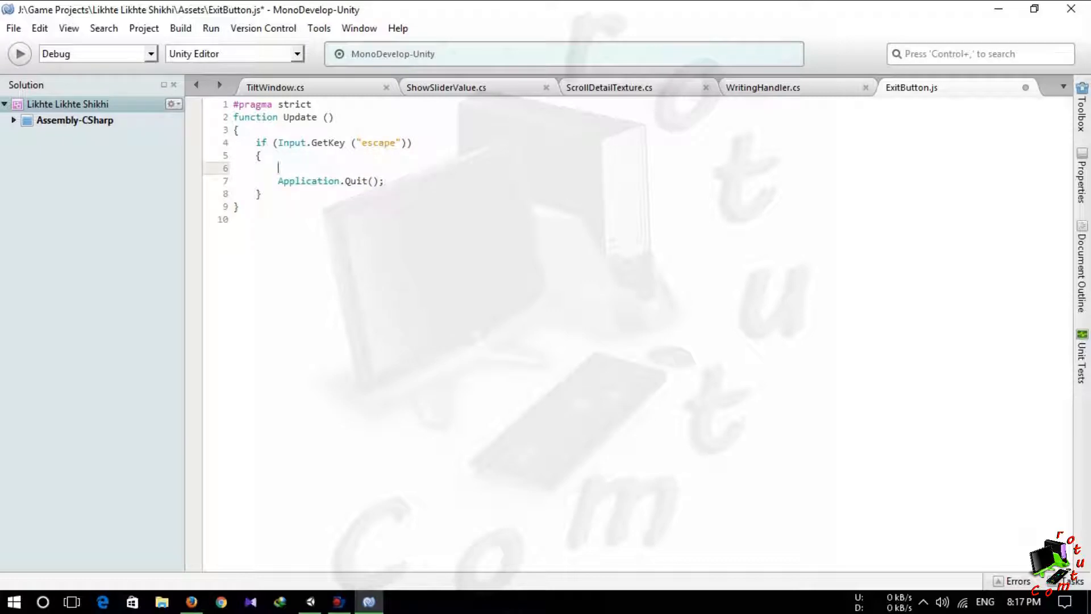
pyautogui.write('#if')
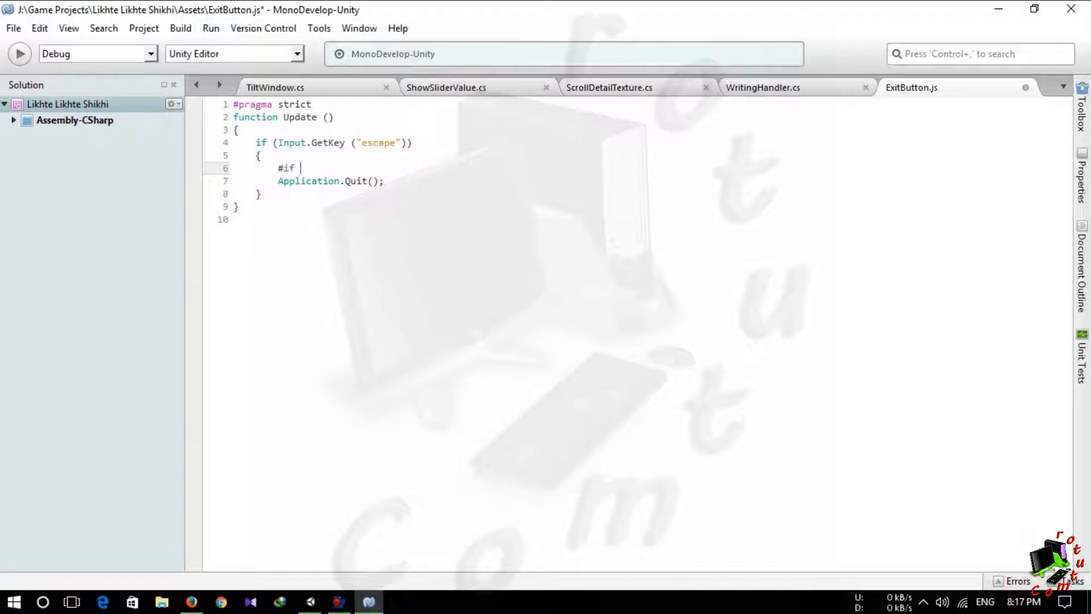
pyautogui.write('UNITY_EDITOR')
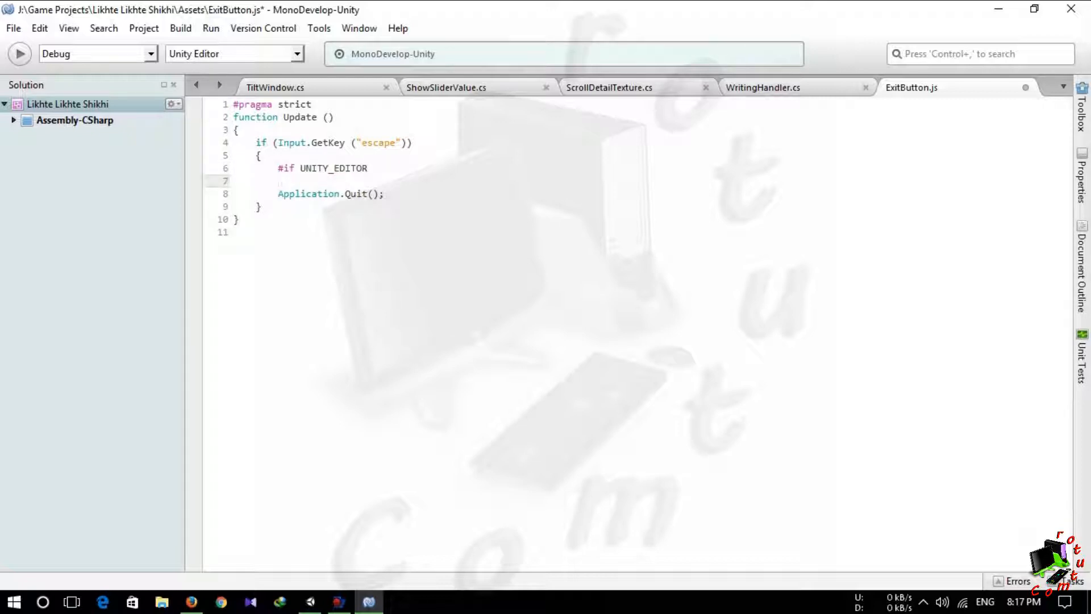
pyautogui.write('Unity')
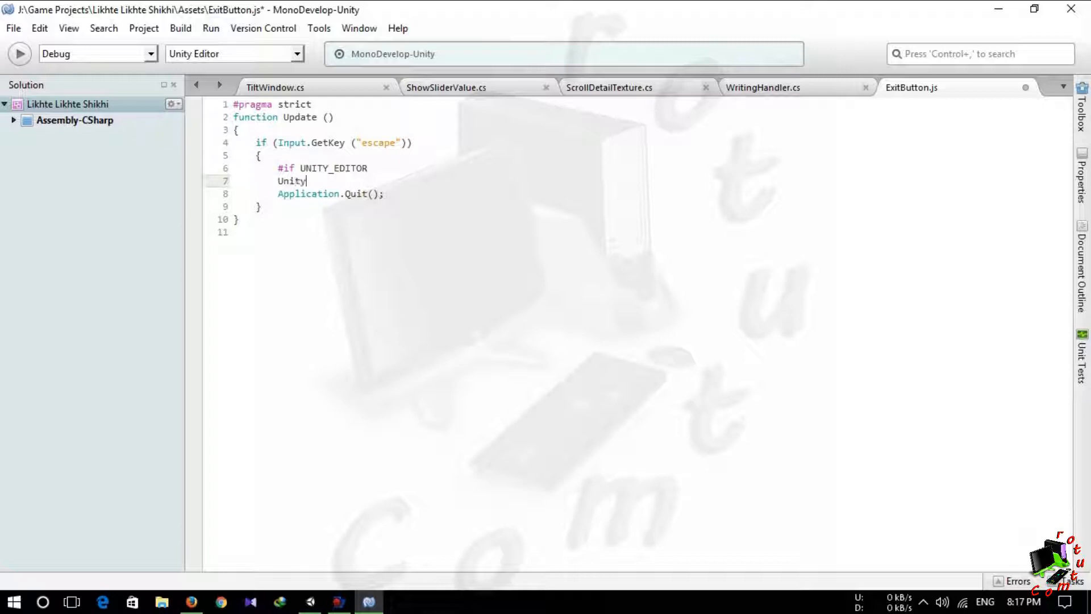
pyautogui.write('editor')
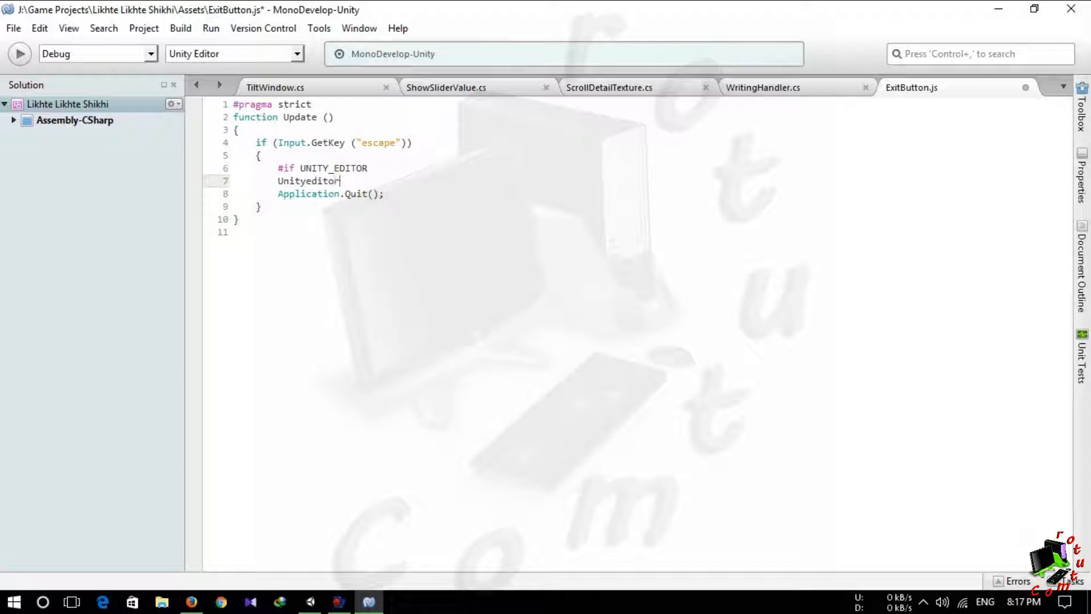
pyautogui.press('BackSpace')
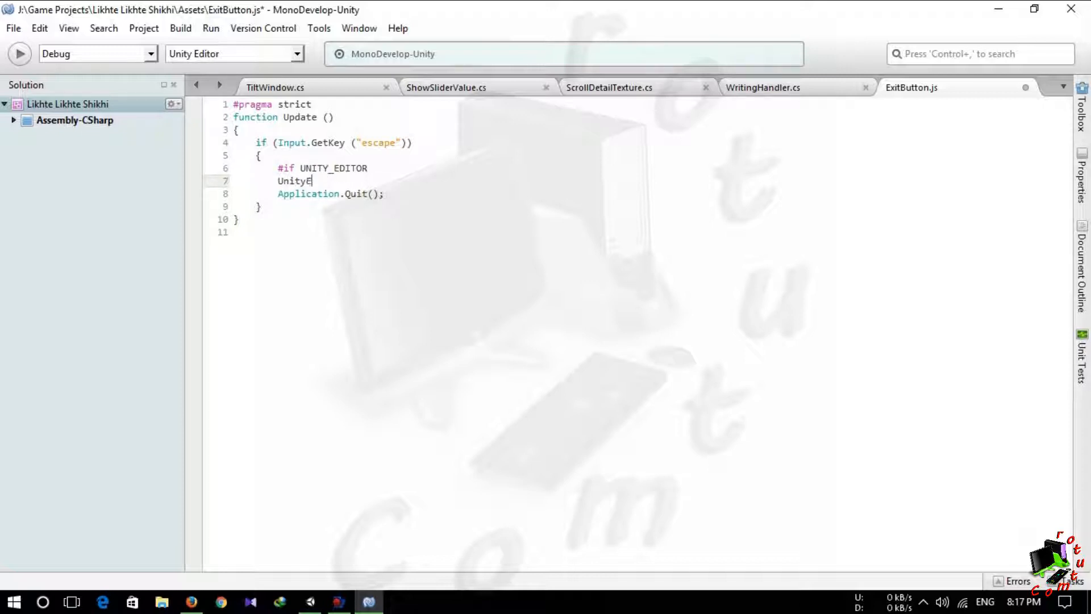
pyautogui.write('ditor')
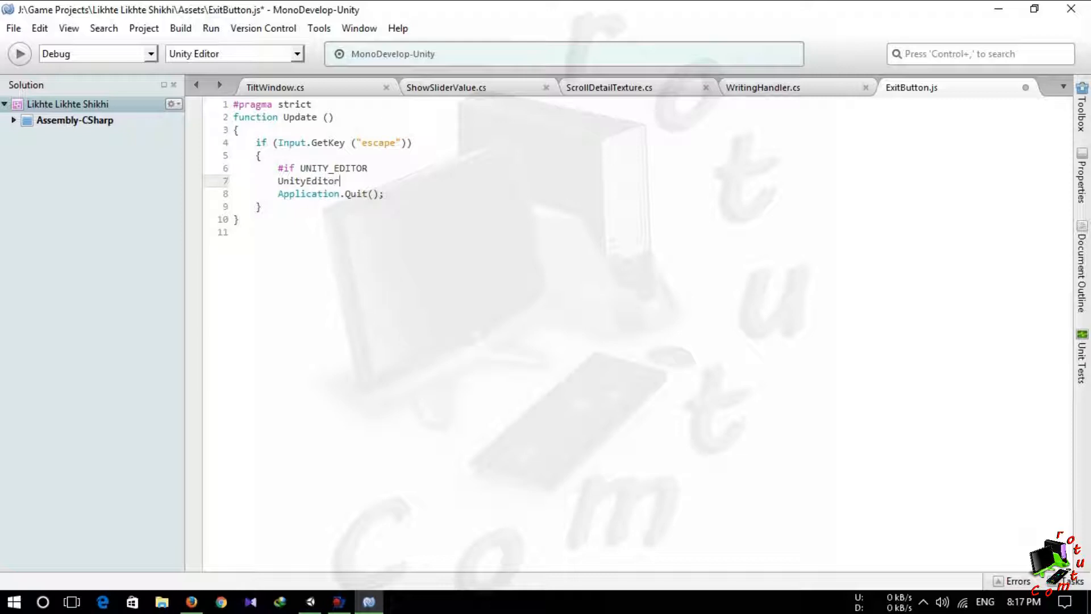
pyautogui.write('.Ed')
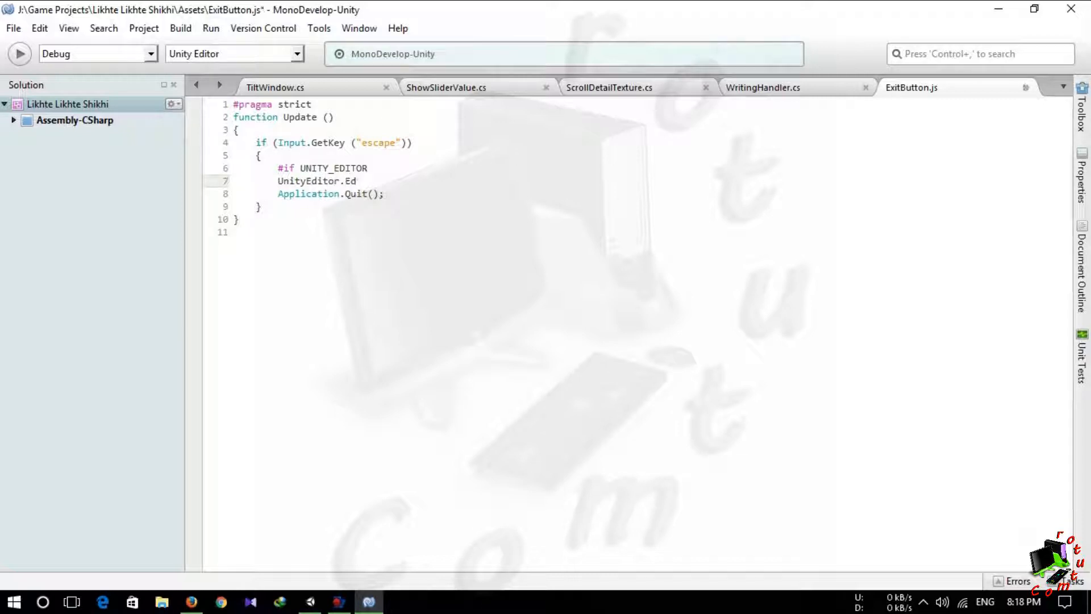
pyautogui.write('itorA')
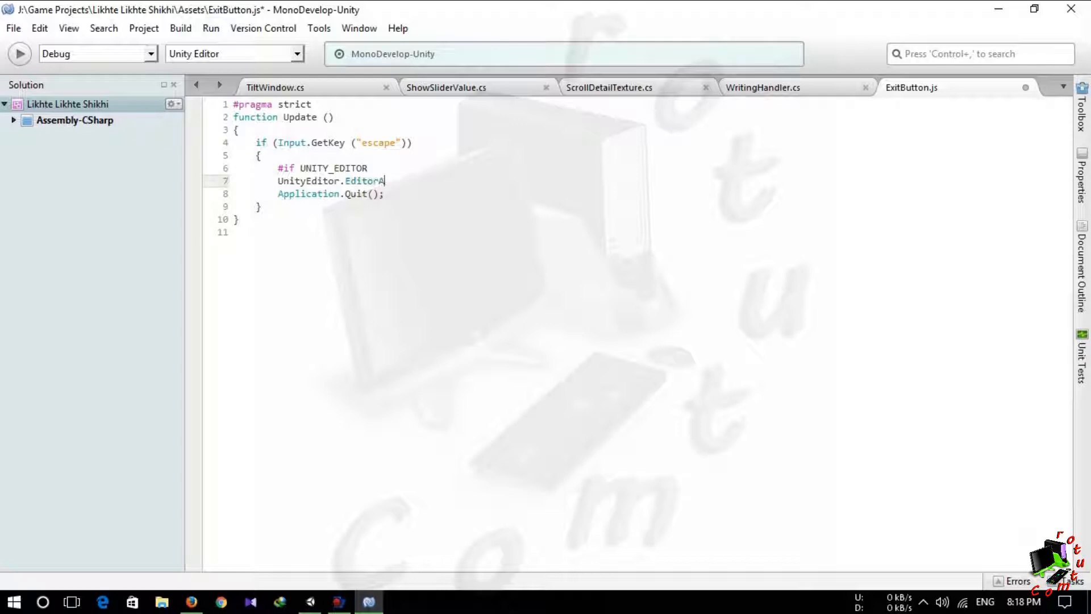
pyautogui.write('pplication')
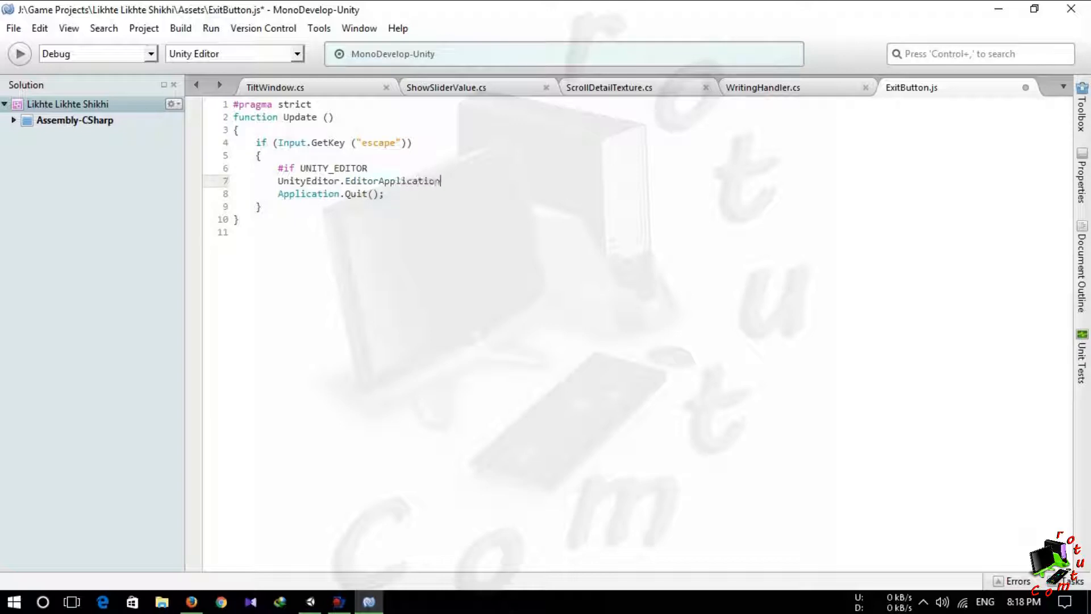
pyautogui.write('.isPla')
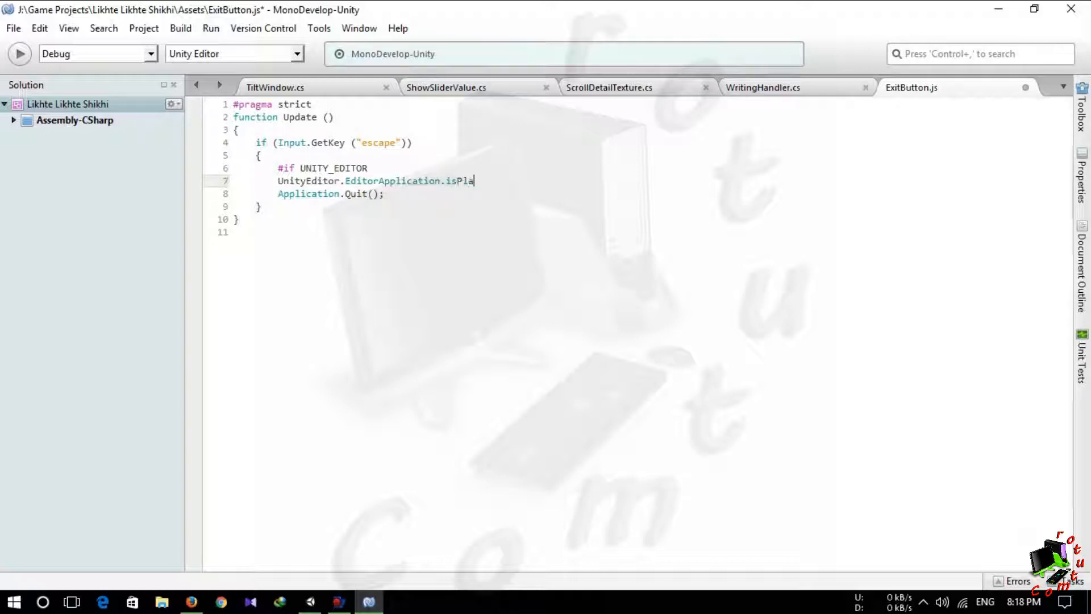
pyautogui.write('ying')
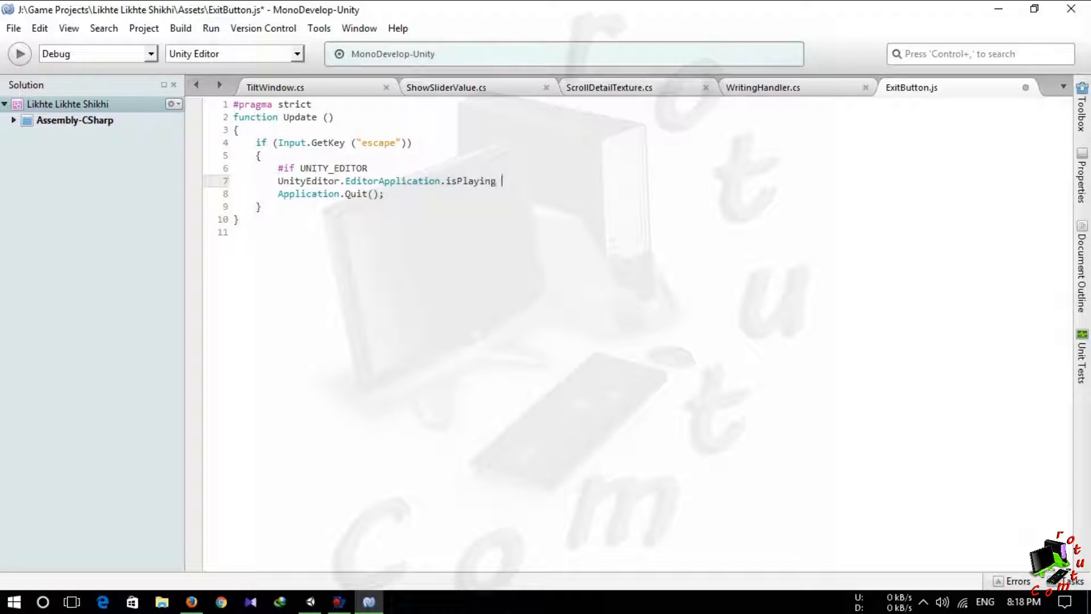
pyautogui.write('= false')
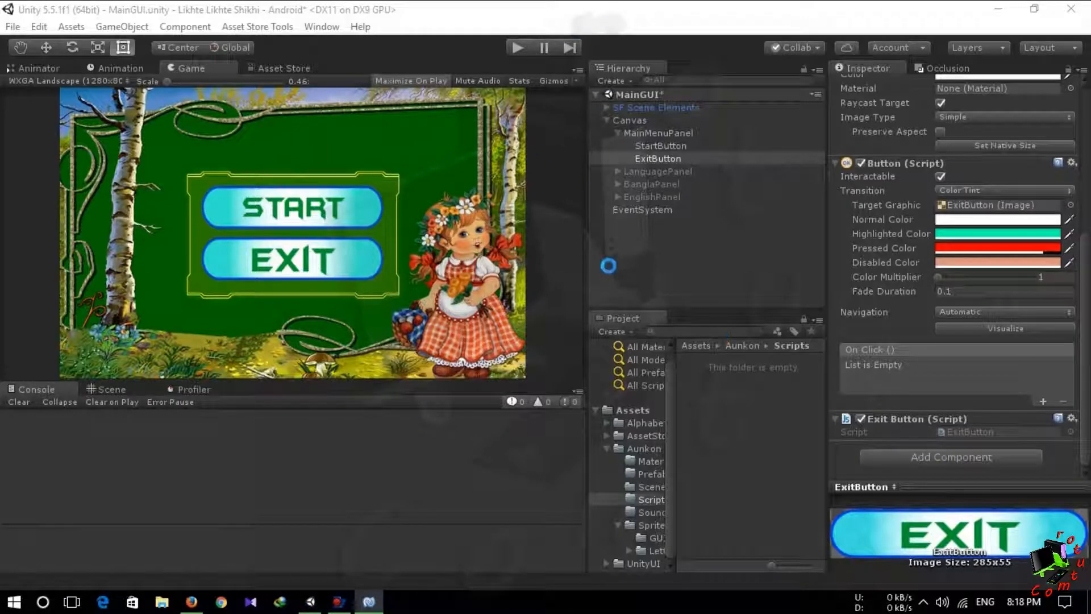
pyautogui.click(516, 48)
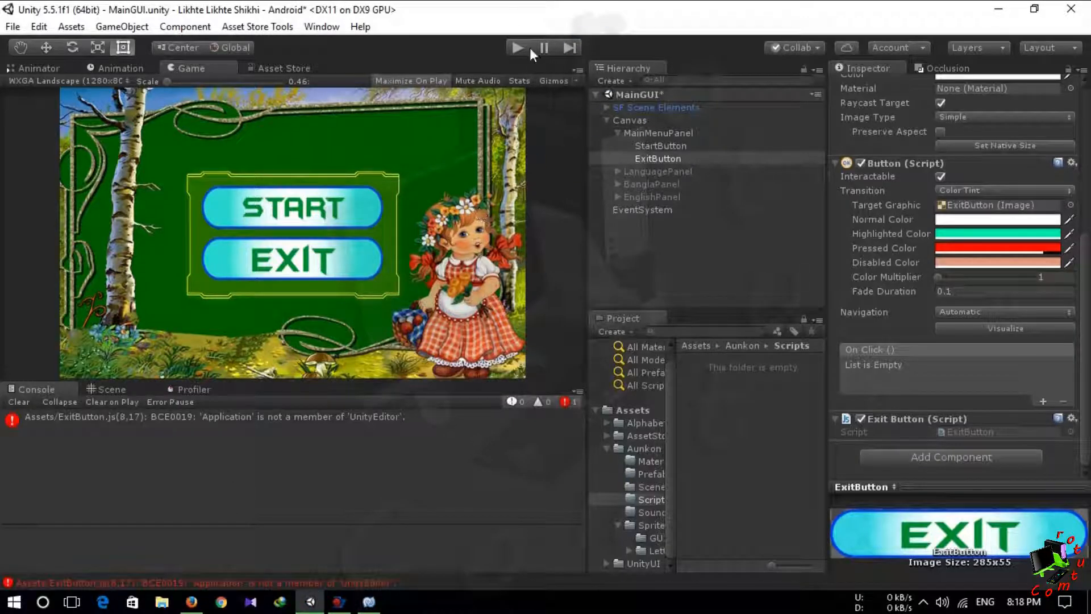
pyautogui.click(368, 602)
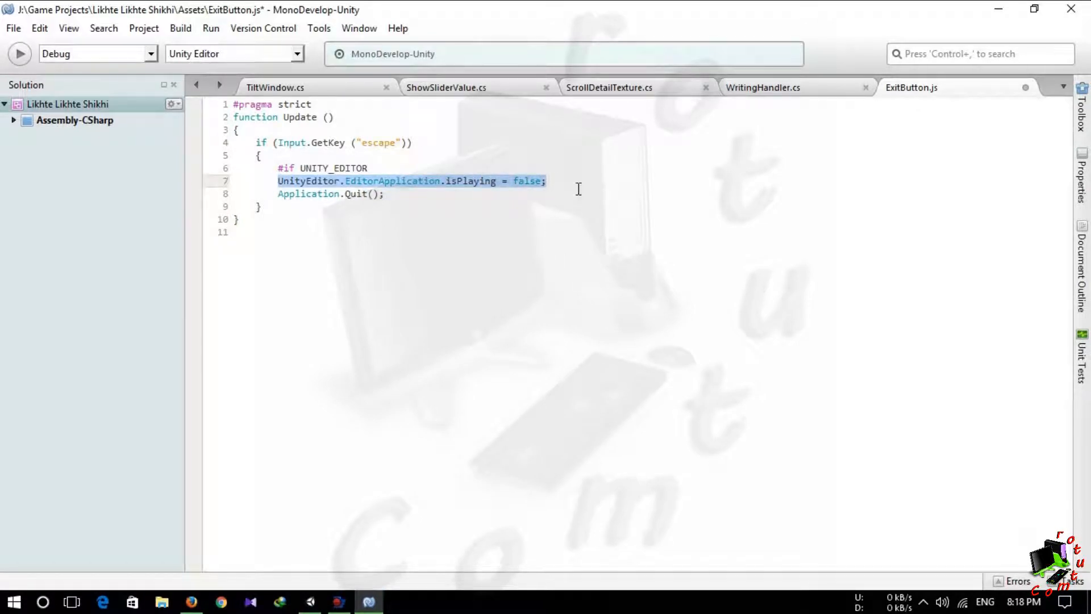
# Step: Enclose Application.Quit() between #else and #endif so it runs only outside the editor
pyautogui.click(548, 181)
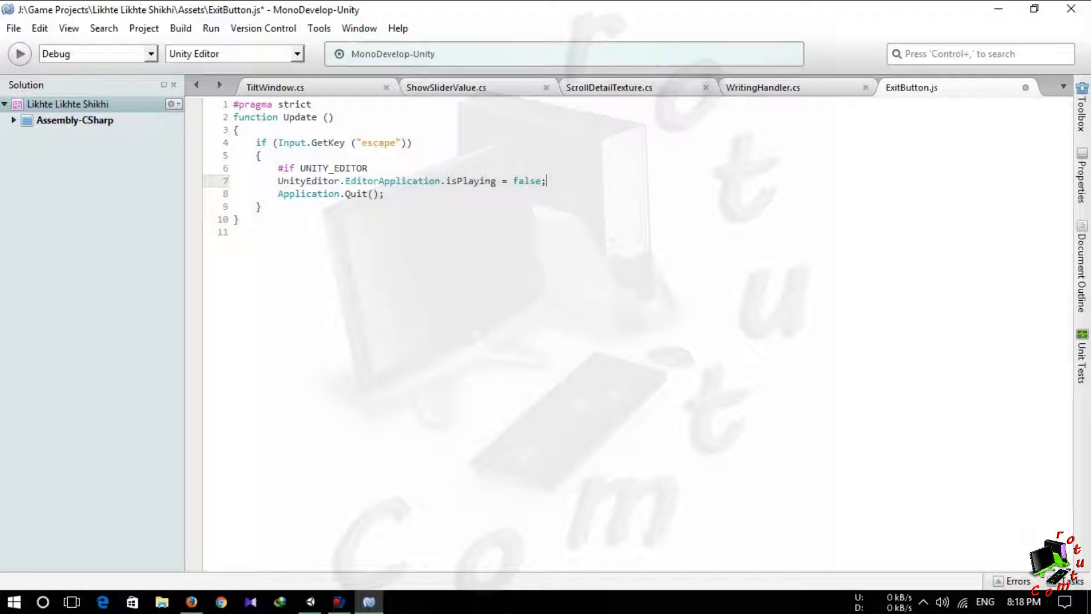
pyautogui.press('enter')
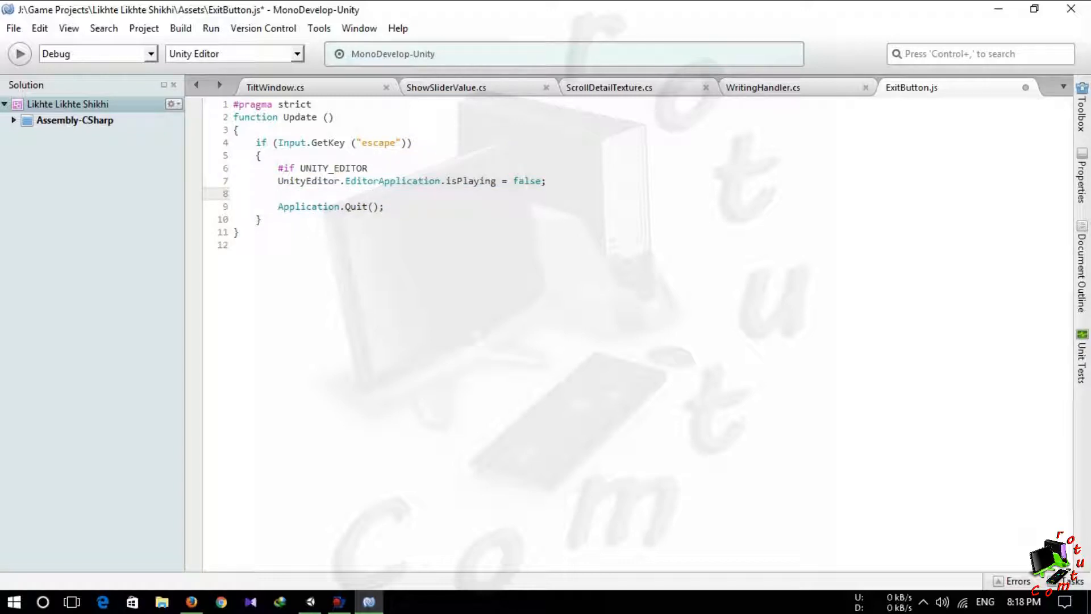
pyautogui.write('#e')
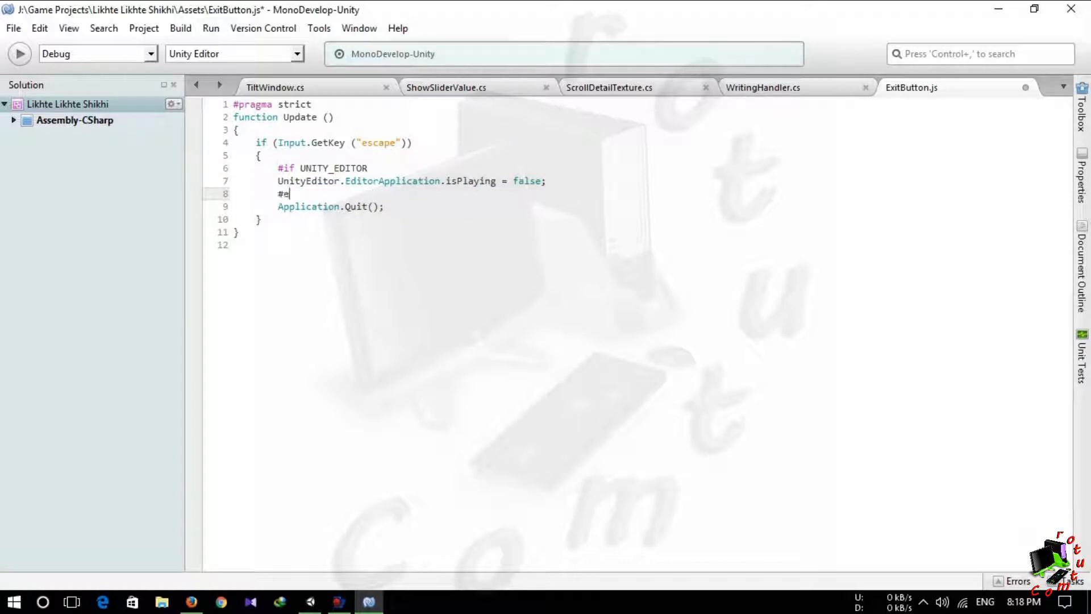
pyautogui.write('lse')
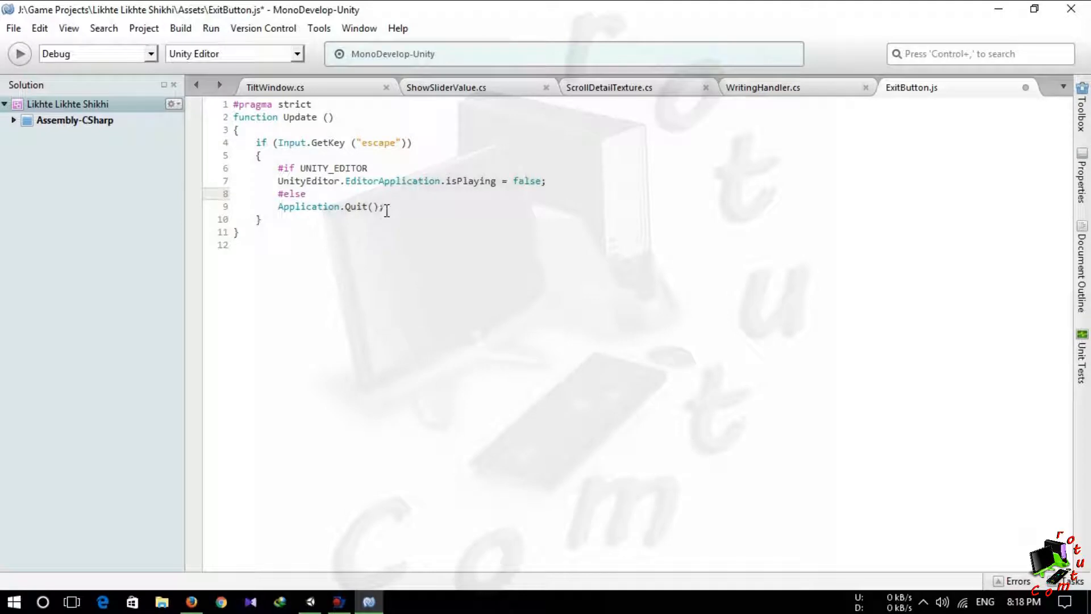
pyautogui.press('enter')
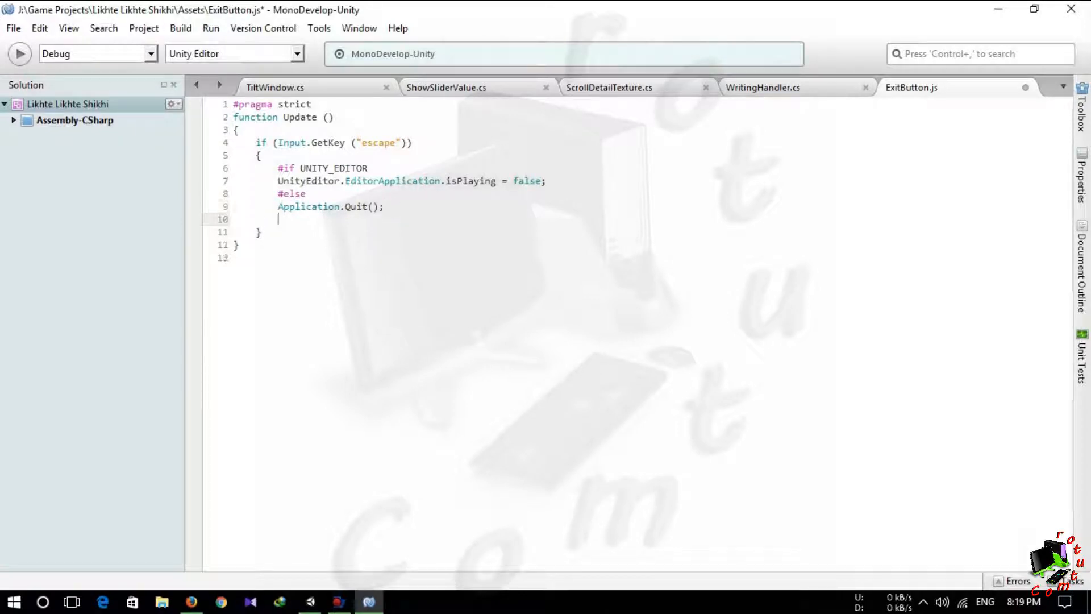
pyautogui.write('#en')
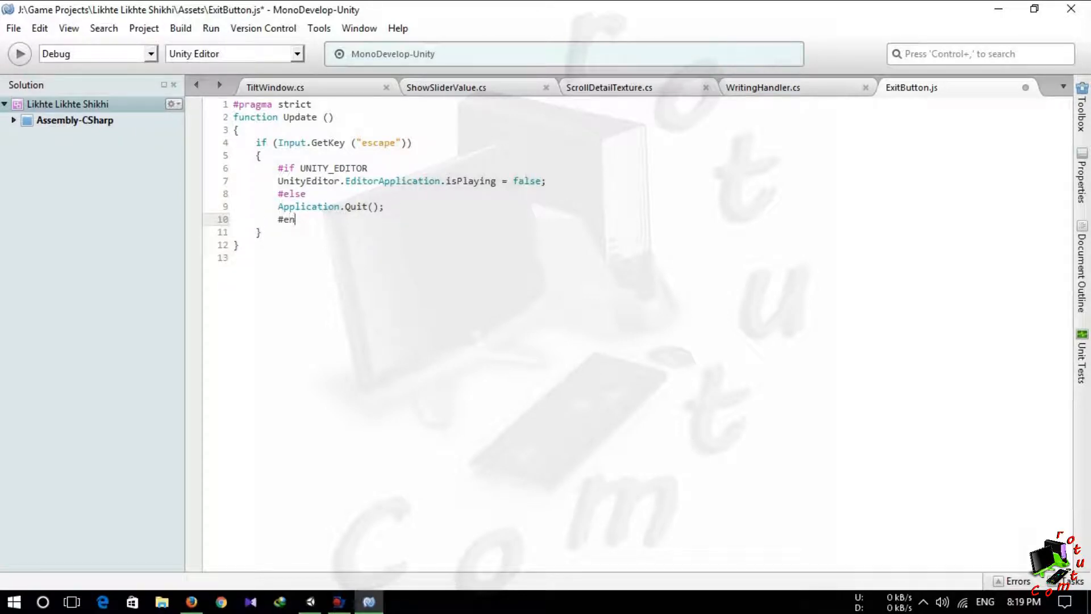
pyautogui.write('dif')
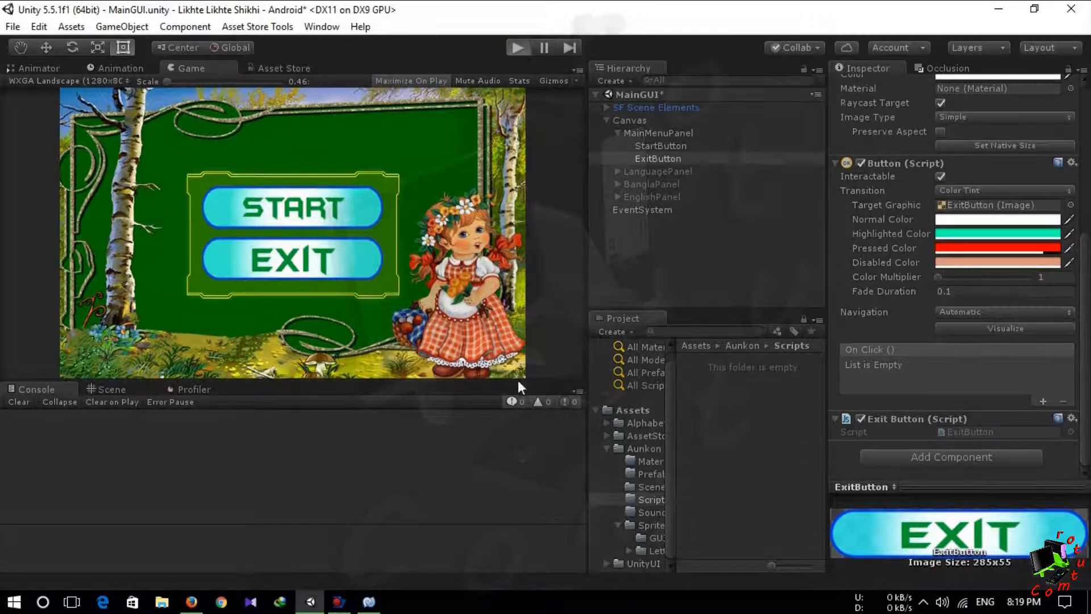
# Step: Switch back to Unity and clear the missing-script warnings from the Console
pyautogui.click(517, 48)
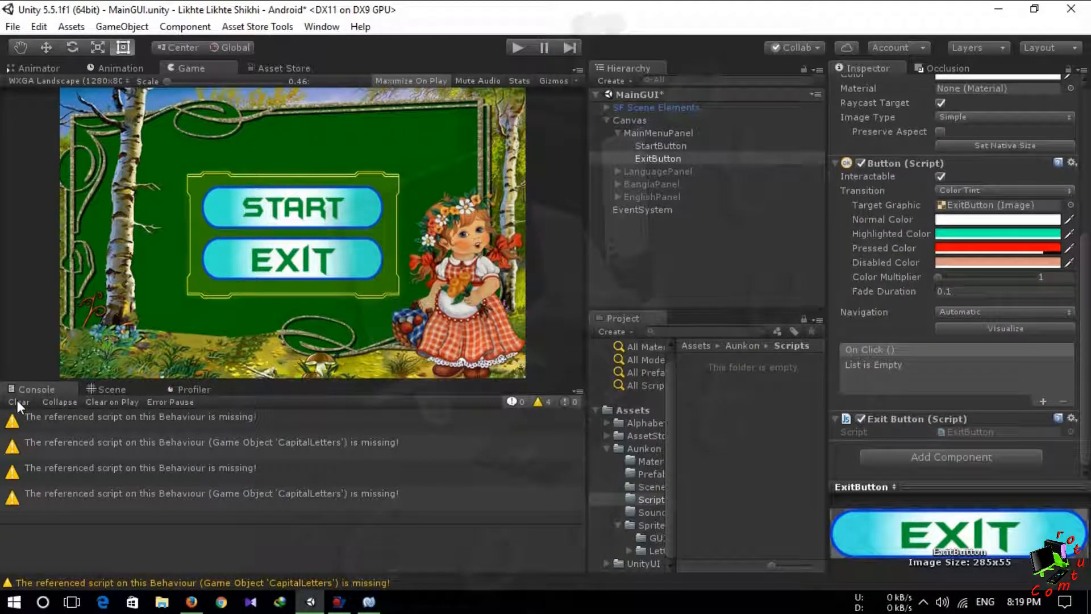
pyautogui.click(18, 402)
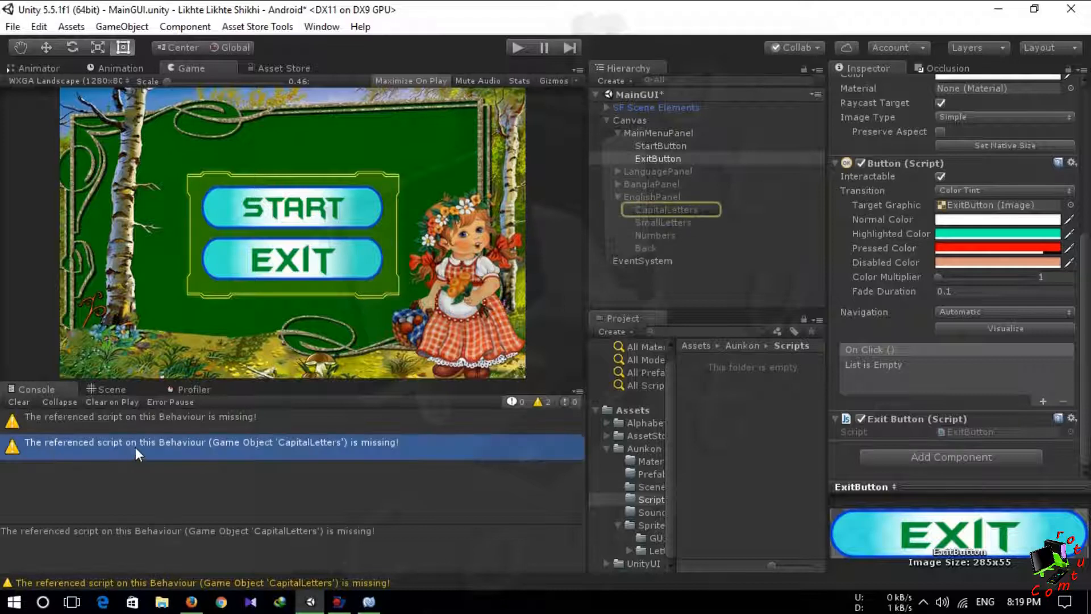
pyautogui.moveTo(340, 452)
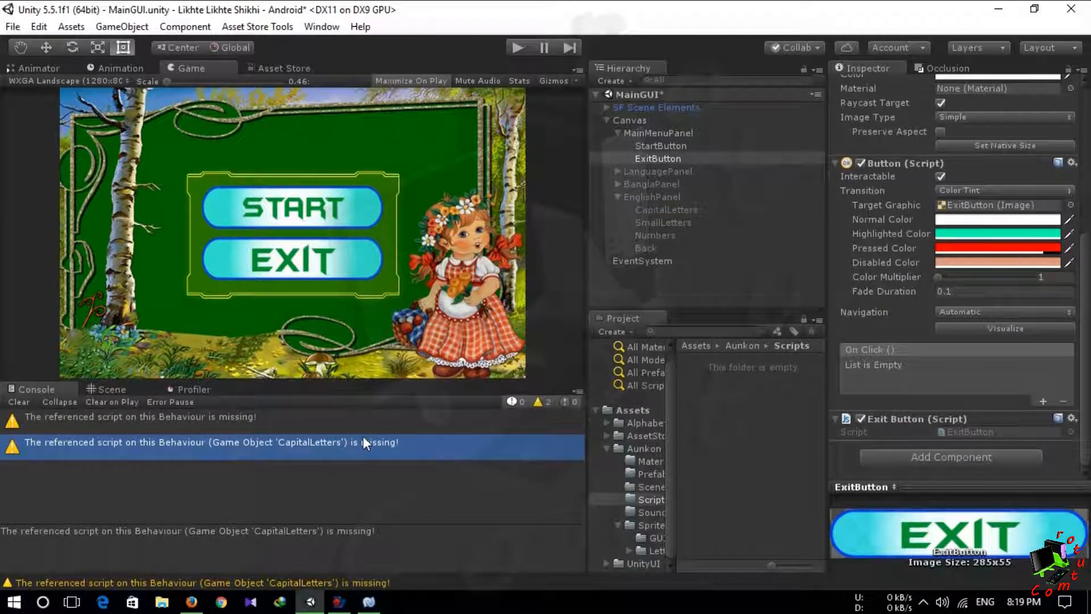
# Step: Remove the missing-script component from CapitalLetters and clear the Console warnings
pyautogui.click(665, 209)
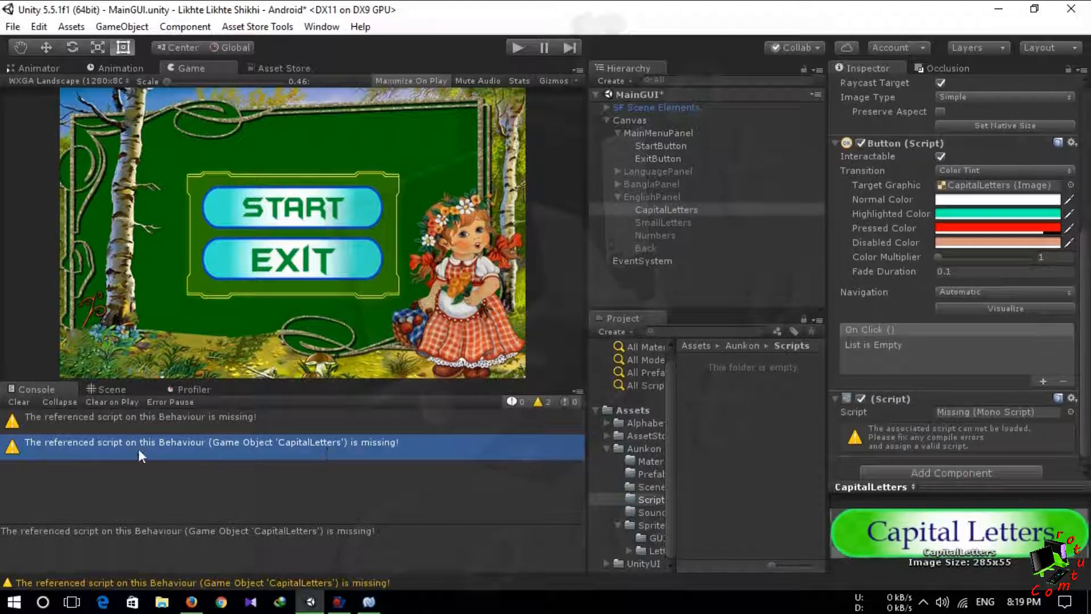
pyautogui.moveTo(429, 423)
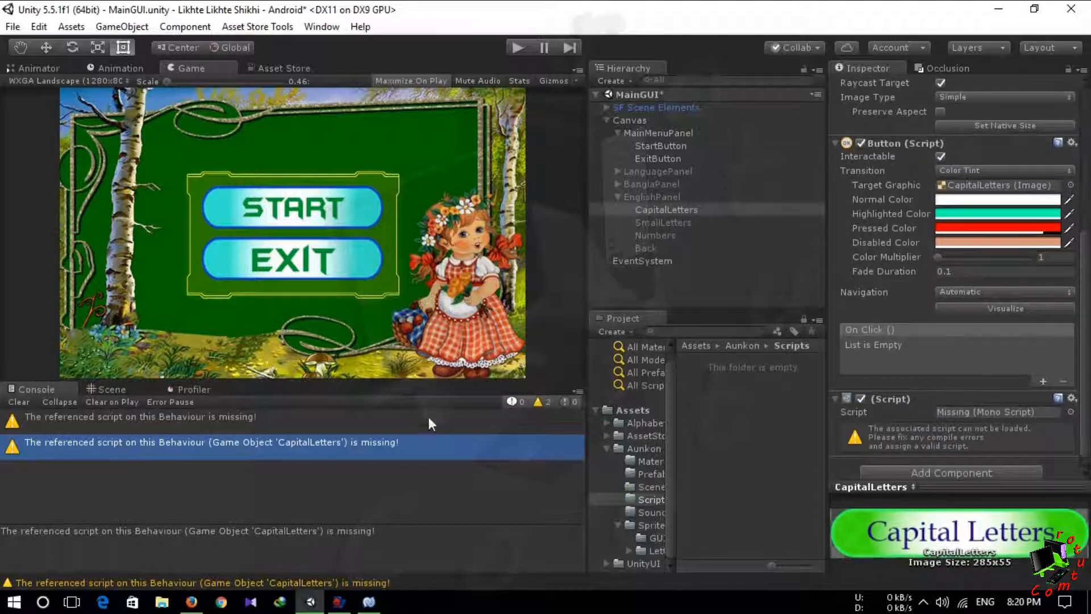
pyautogui.moveTo(337, 529)
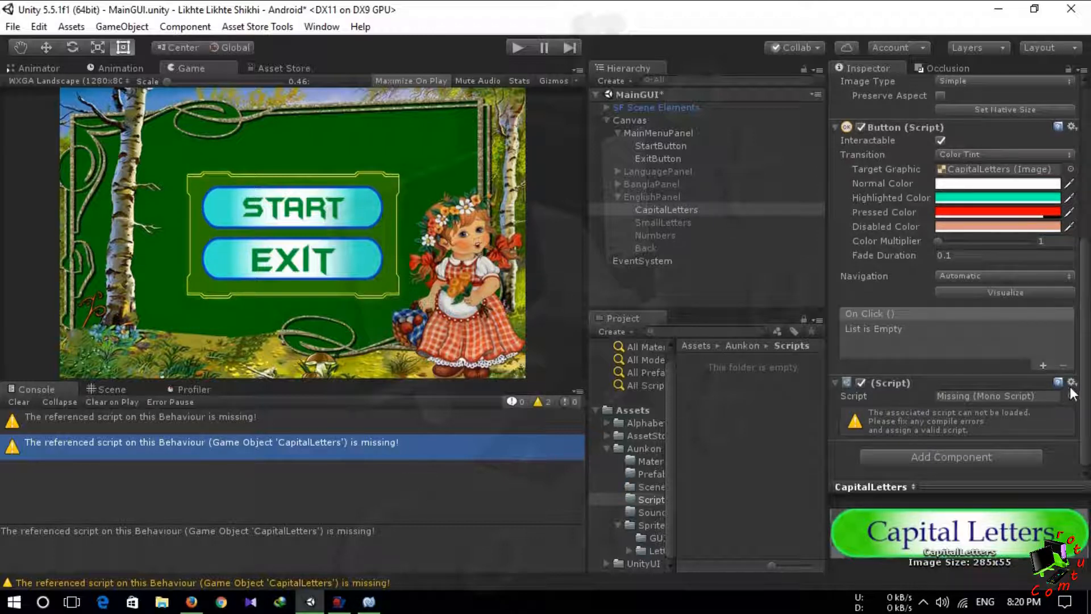
pyautogui.click(1073, 382)
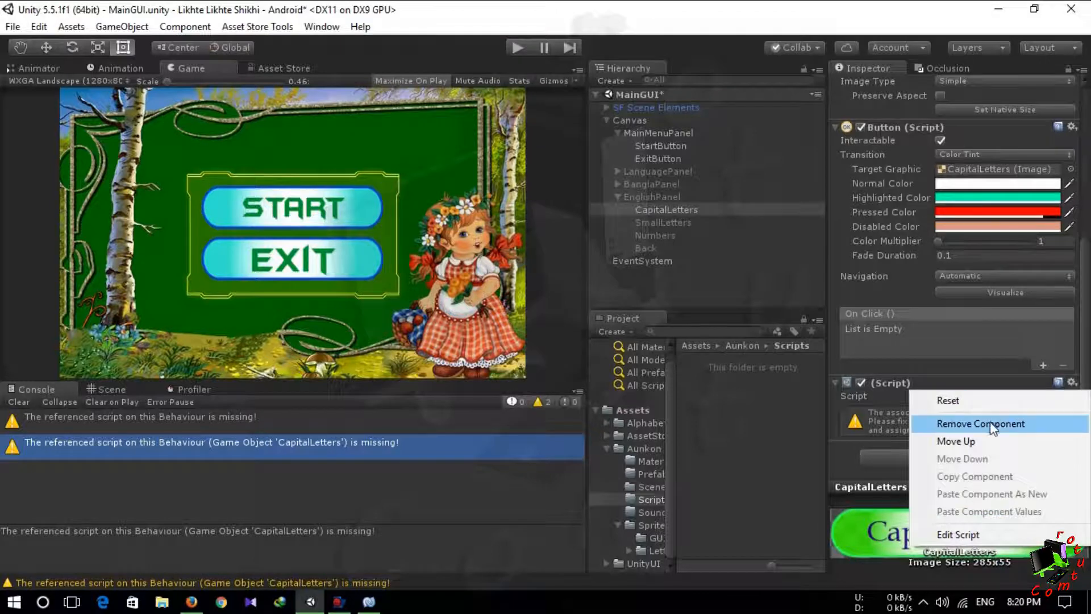
pyautogui.click(981, 423)
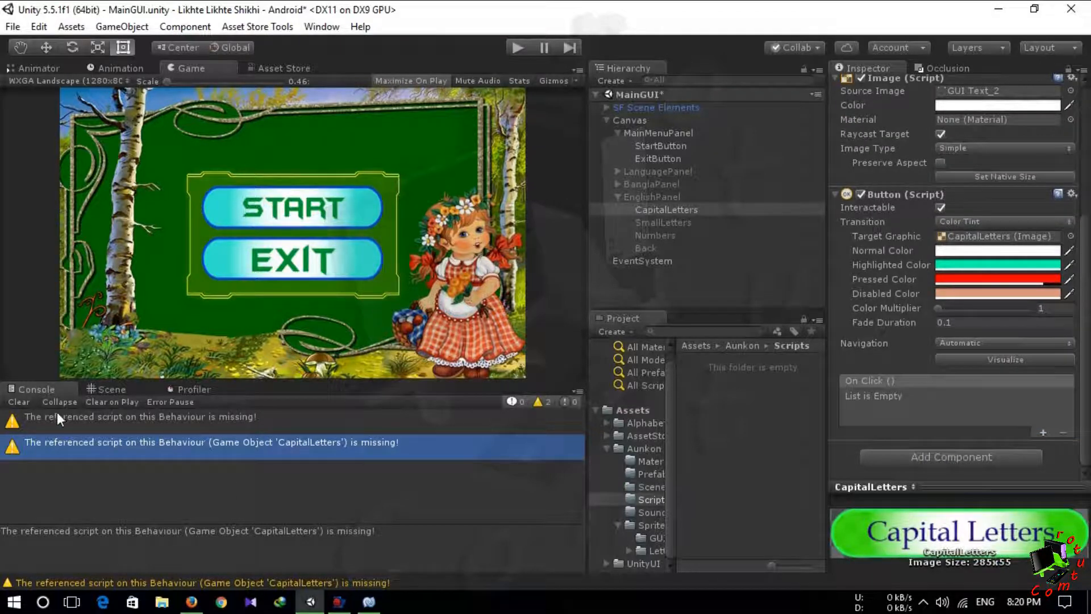
pyautogui.click(19, 401)
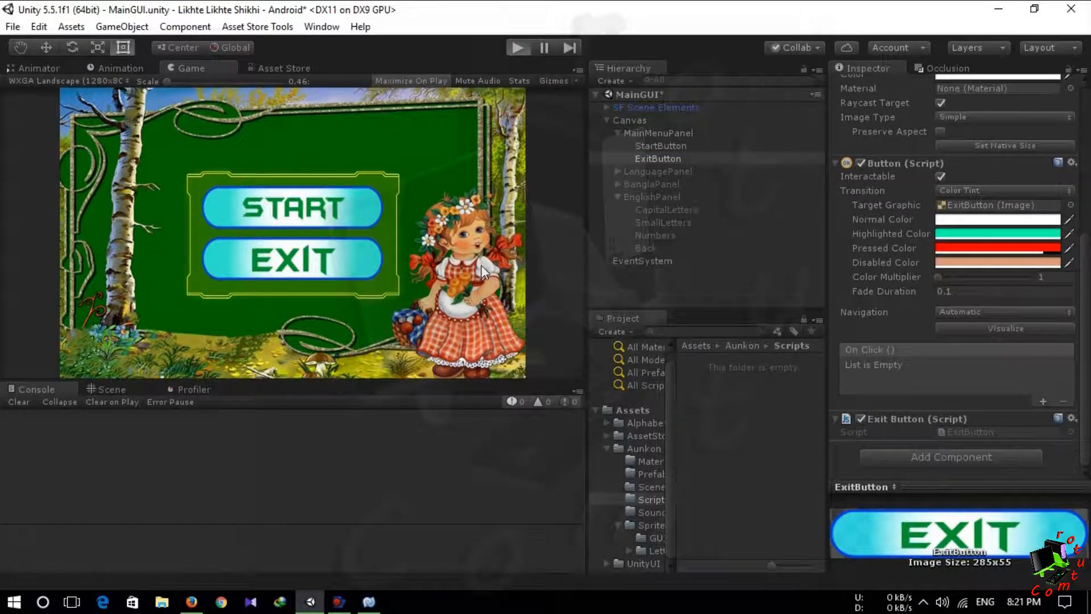
# Step: Return to ExitButton.js in MonoDevelop for further editing
pyautogui.click(516, 48)
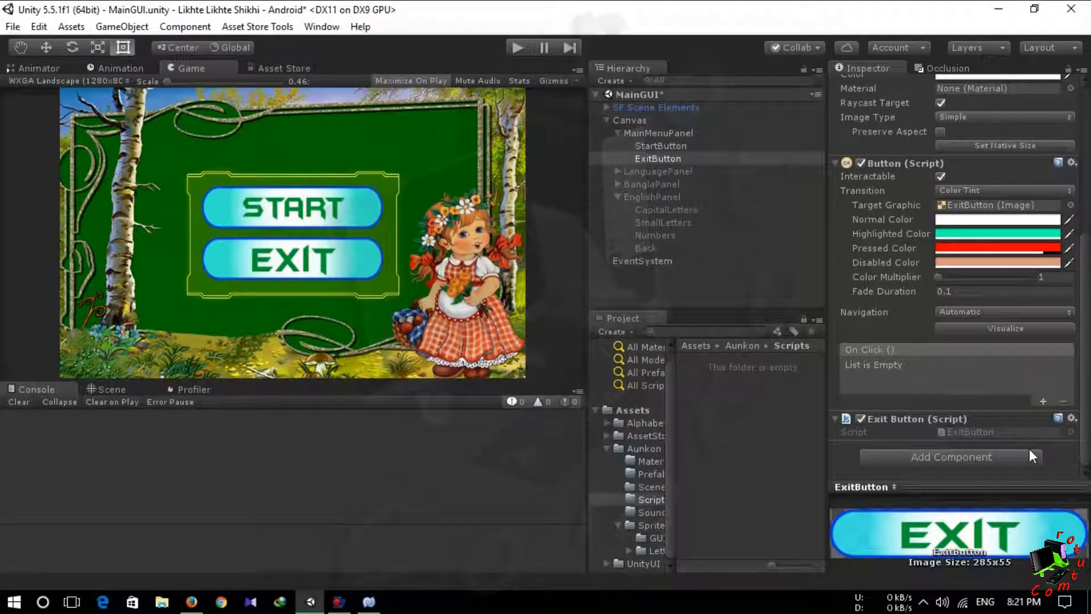
pyautogui.click(369, 601)
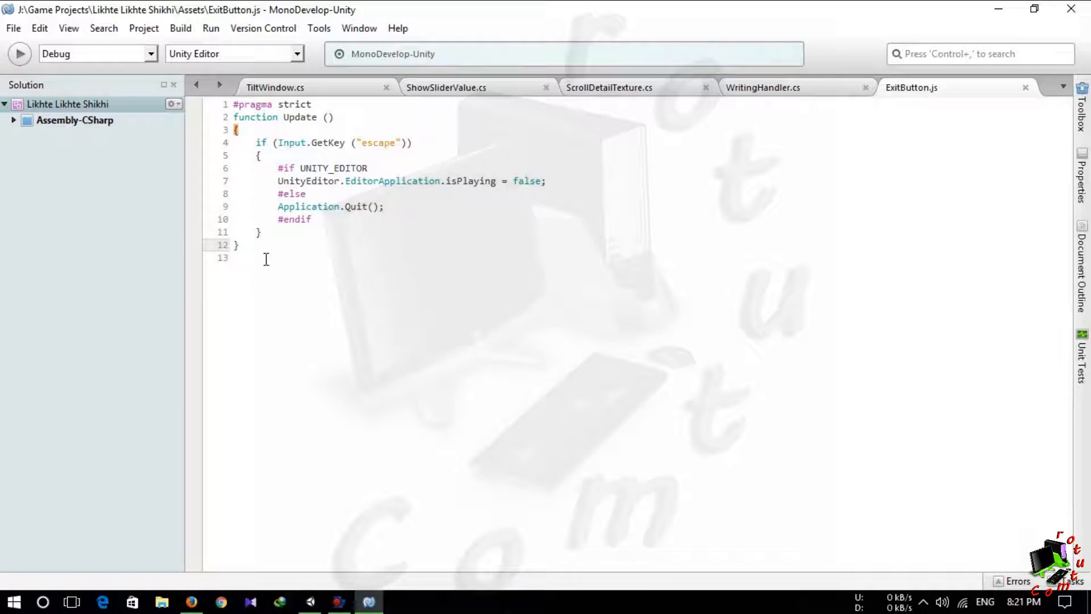
# Step: Write function Quit() reusing the #if UNITY_EDITOR isPlaying / Application.Quit block, saved in ExitButton.js
pyautogui.write('f')
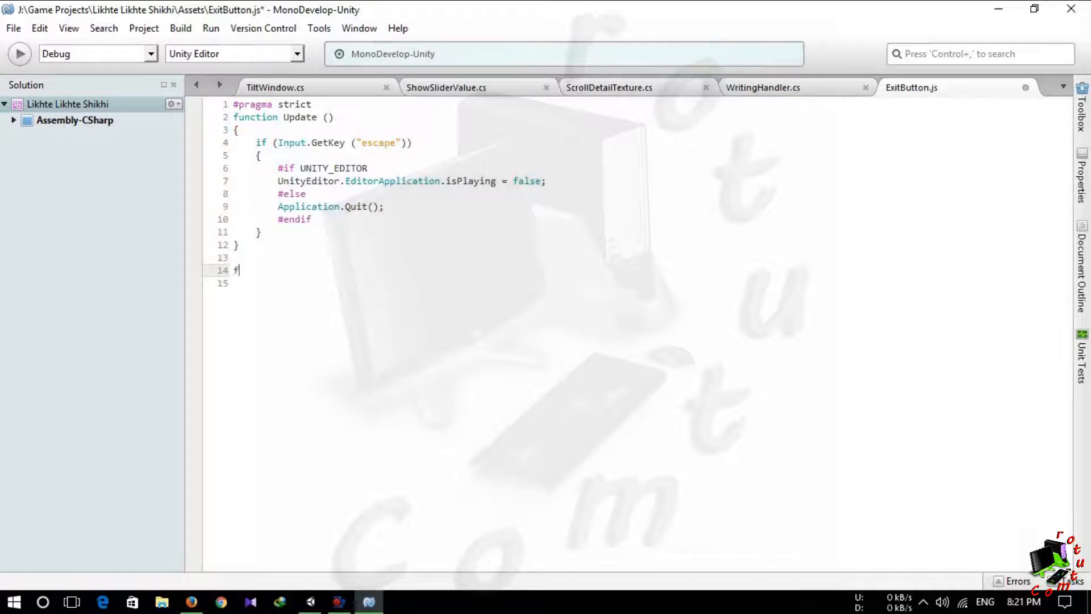
pyautogui.write('uction')
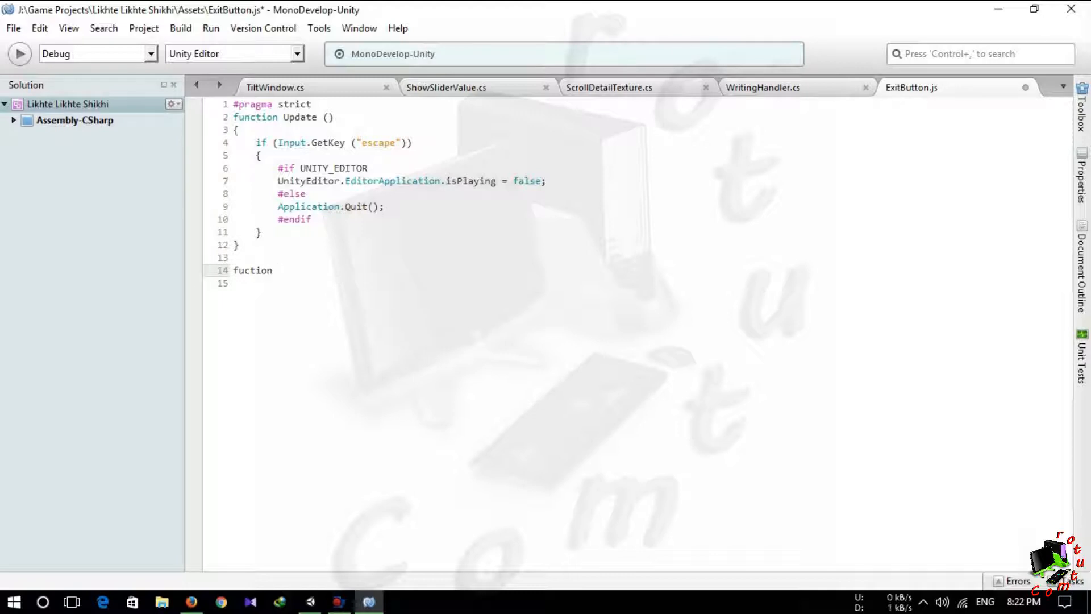
pyautogui.write('Quit')
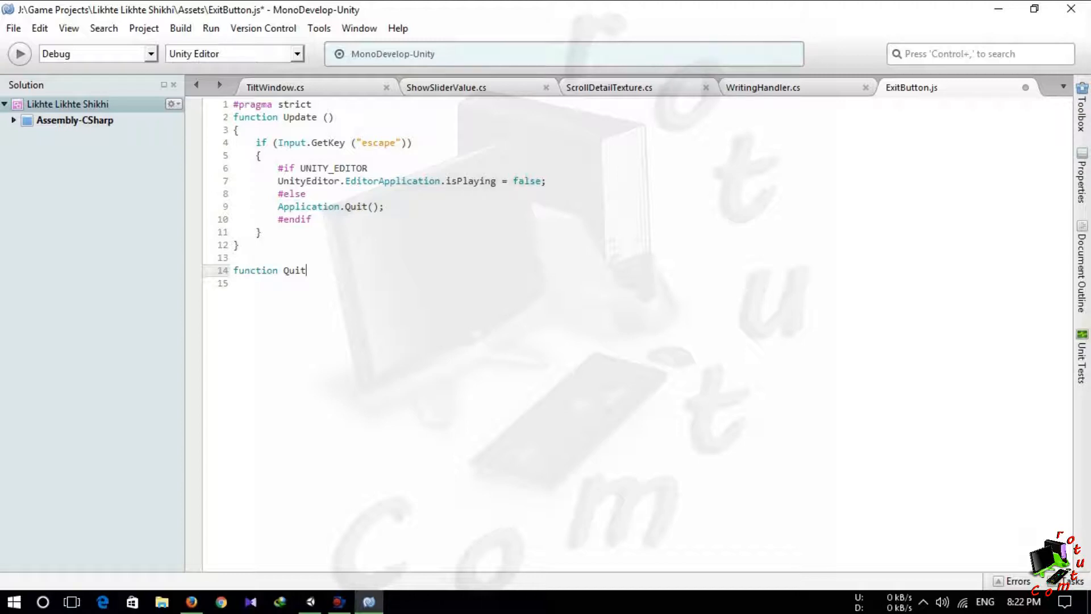
pyautogui.write('()')
pyautogui.write('{')
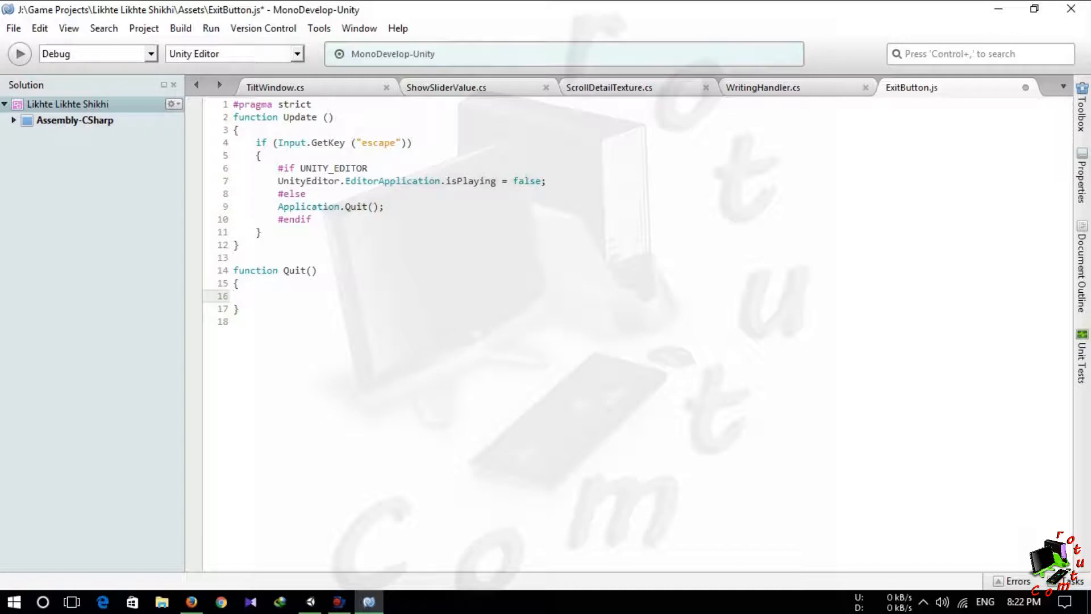
pyautogui.moveTo(278, 193); pyautogui.dragTo(312, 219)
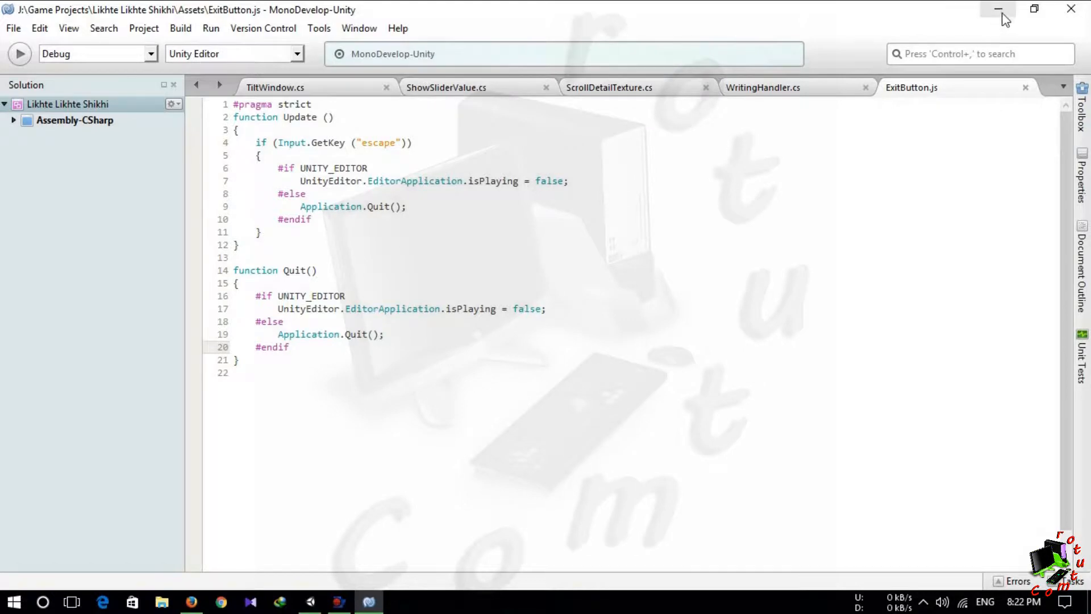
pyautogui.click(368, 601)
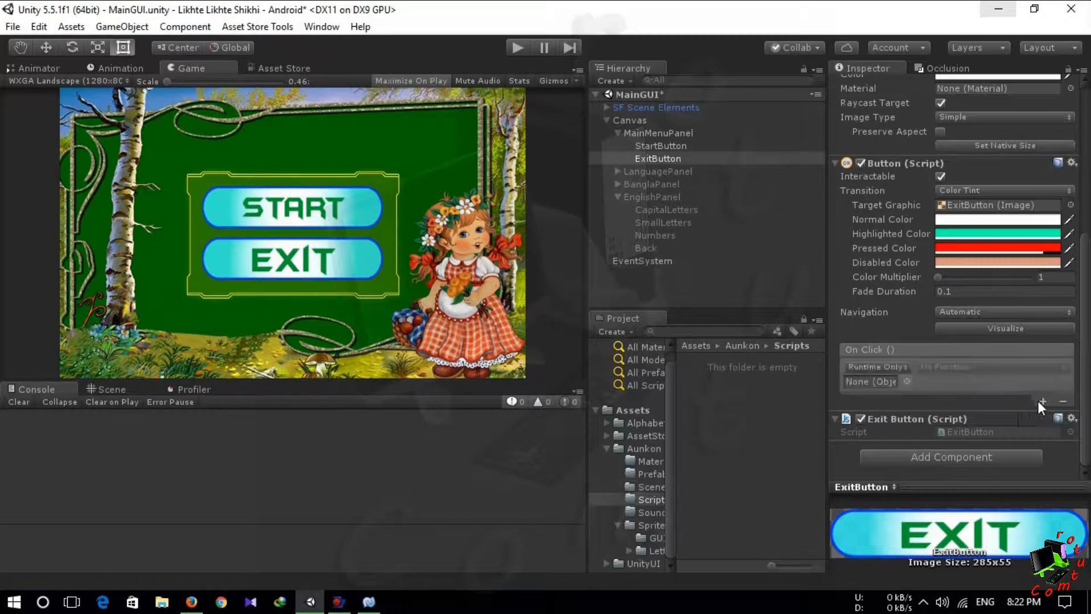
pyautogui.moveTo(327, 270)
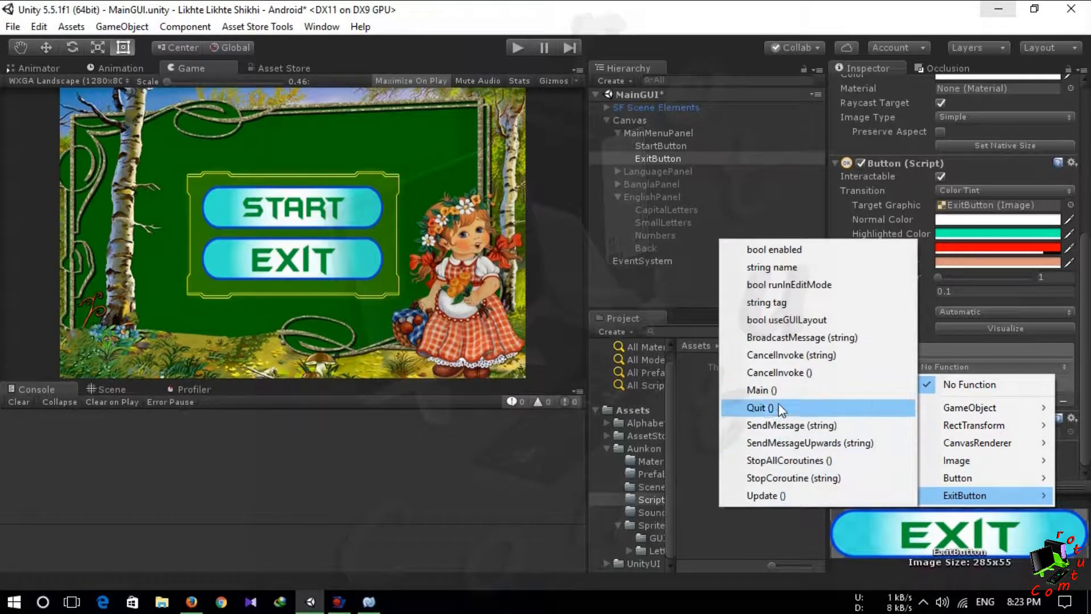
# Step: Assign ExitButton > Quit() as the On Click function for the ExitButton object
pyautogui.click(760, 408)
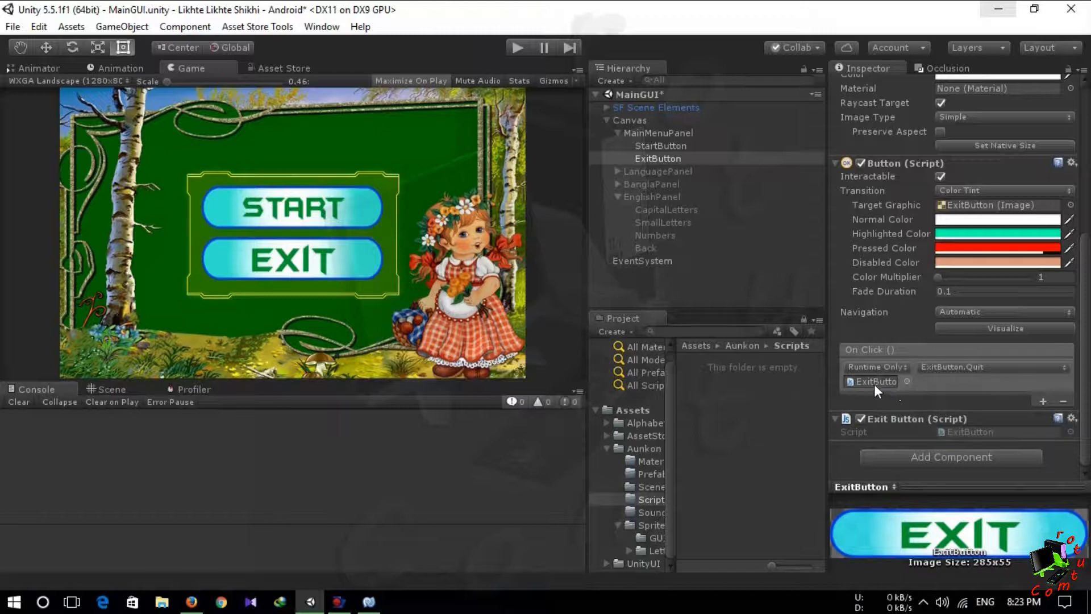
pyautogui.moveTo(943, 390)
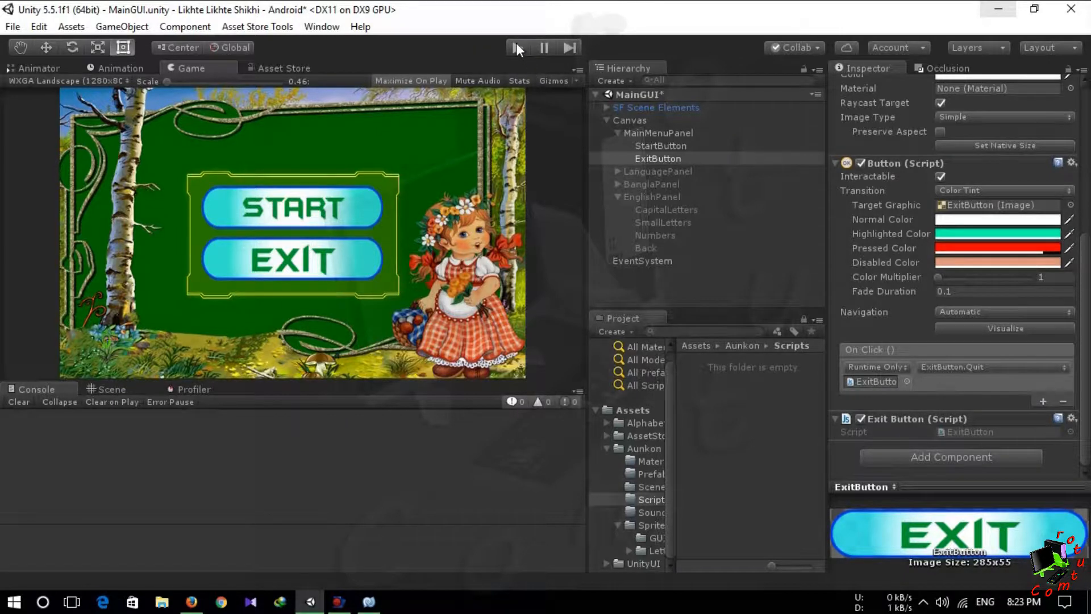
pyautogui.click(517, 48)
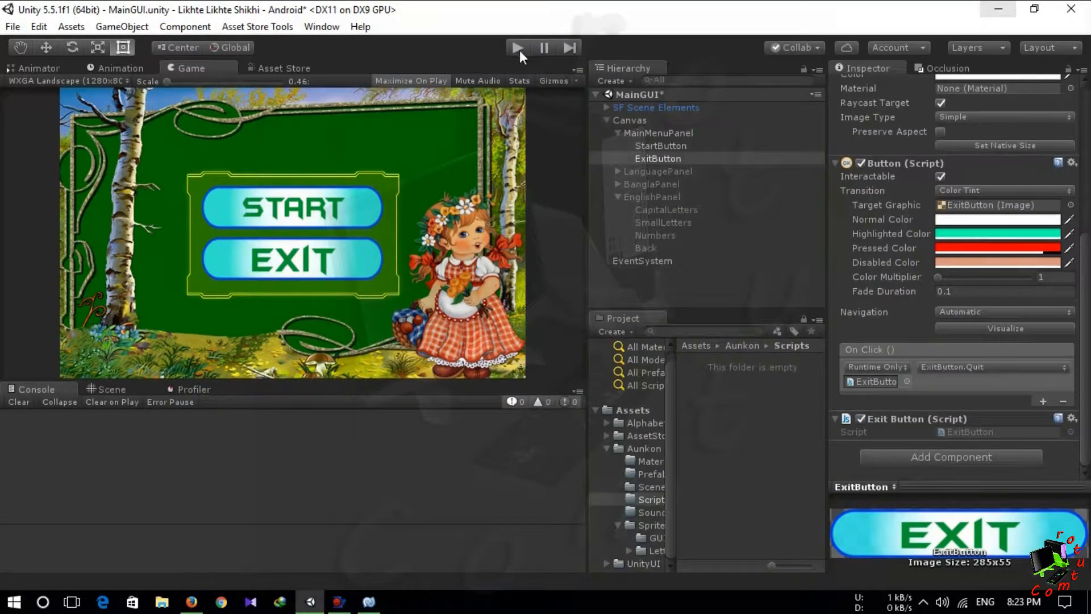
pyautogui.click(518, 48)
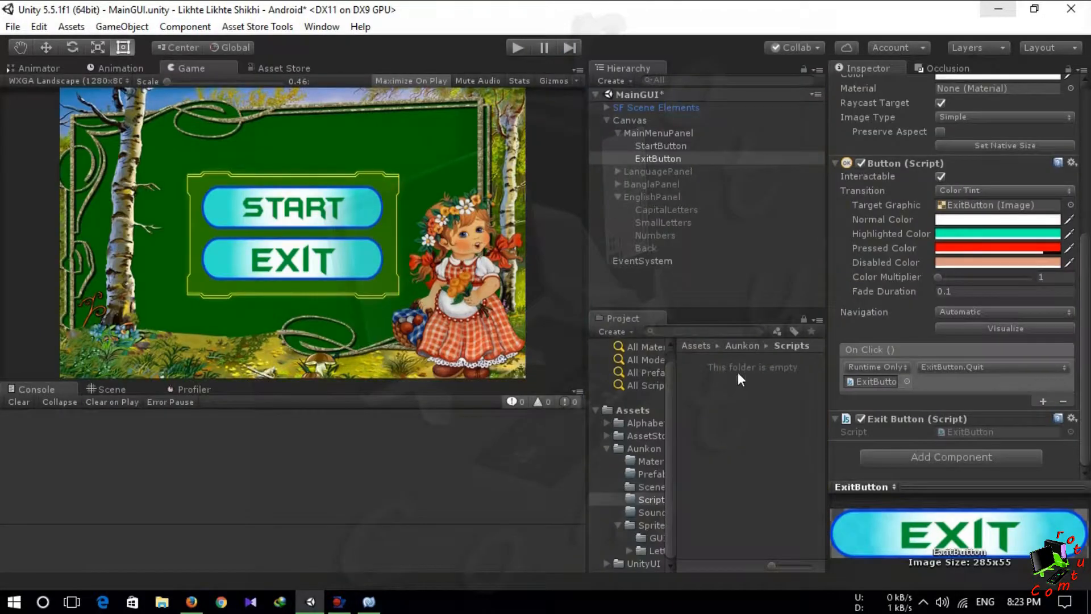
pyautogui.moveTo(744, 425)
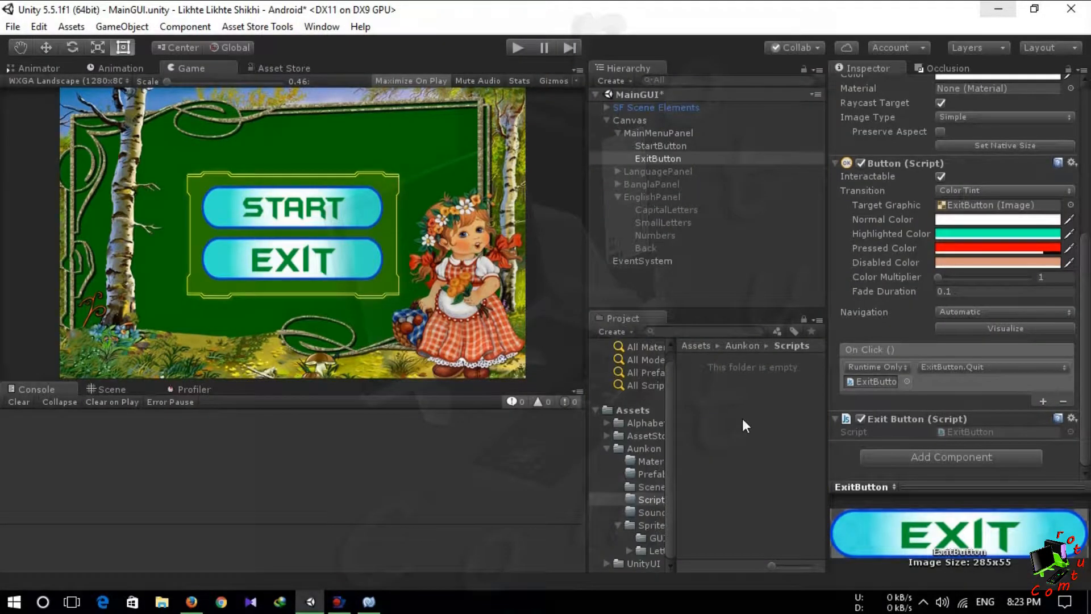
pyautogui.moveTo(750, 407)
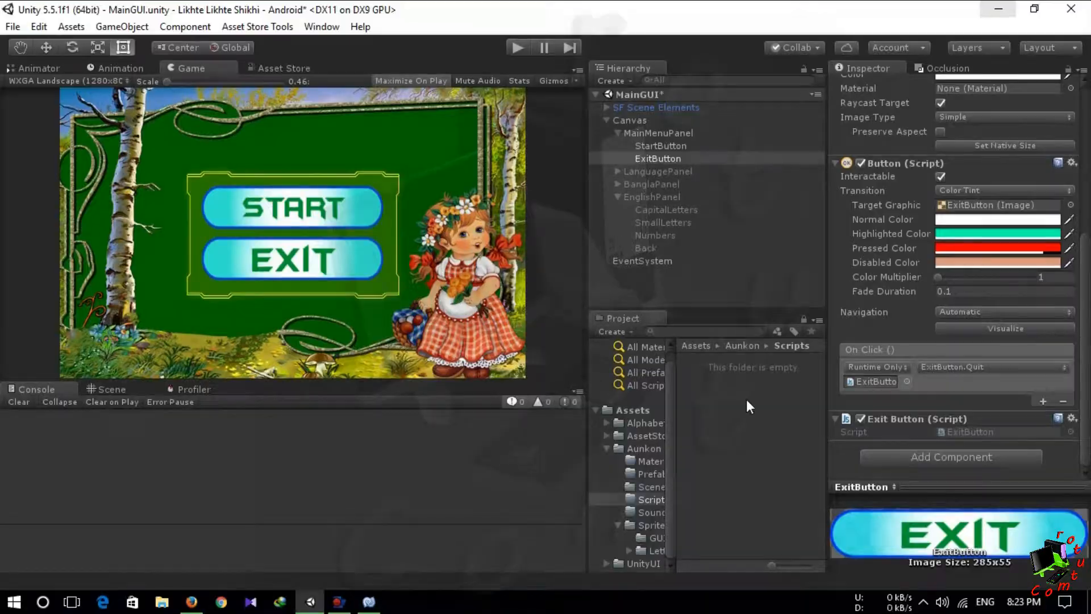